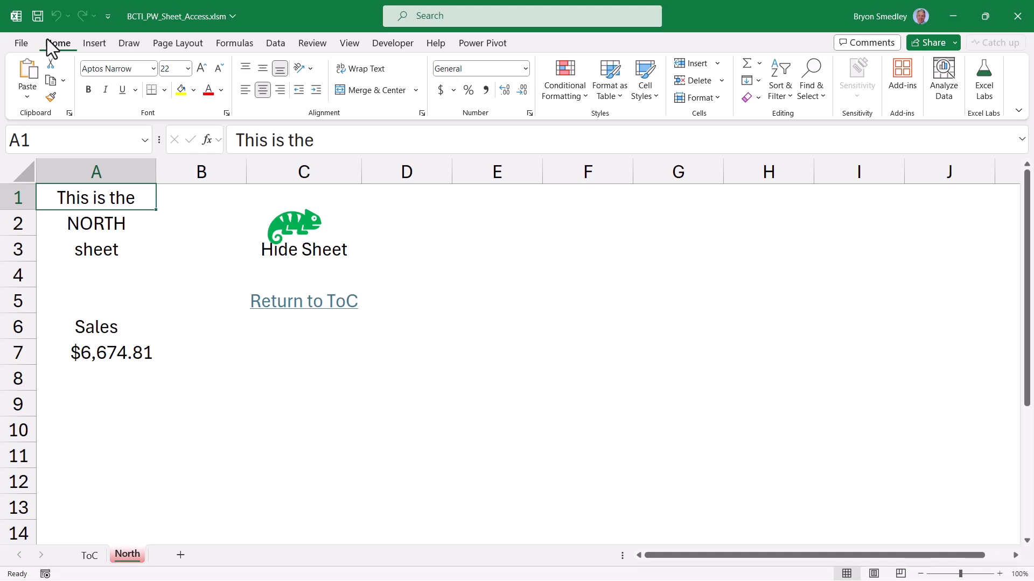
mouse_move(289, 56)
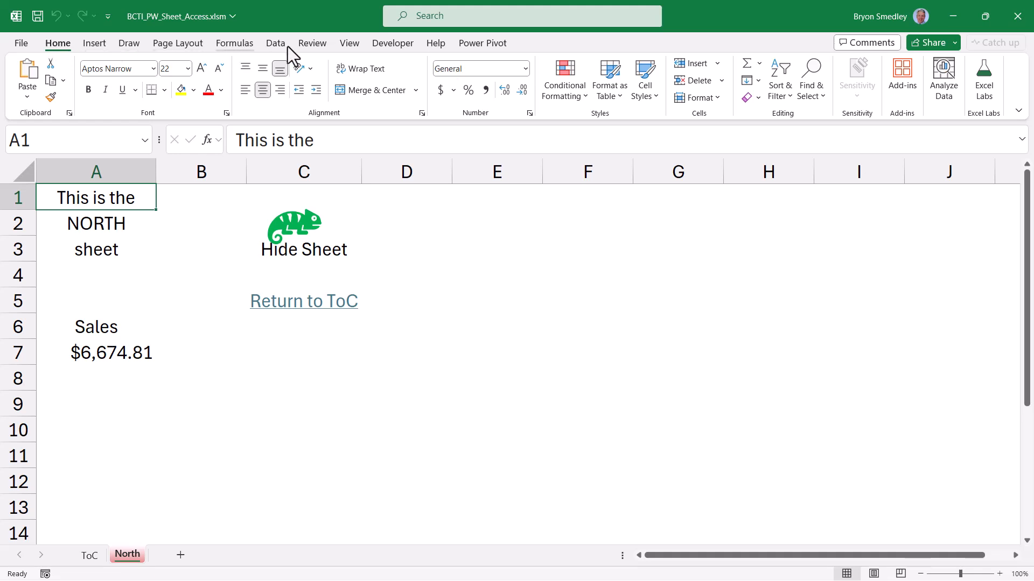
Protect the North sheet with a password via Review, then attempt editing cell A3 to trigger the warning
left_click(311, 43)
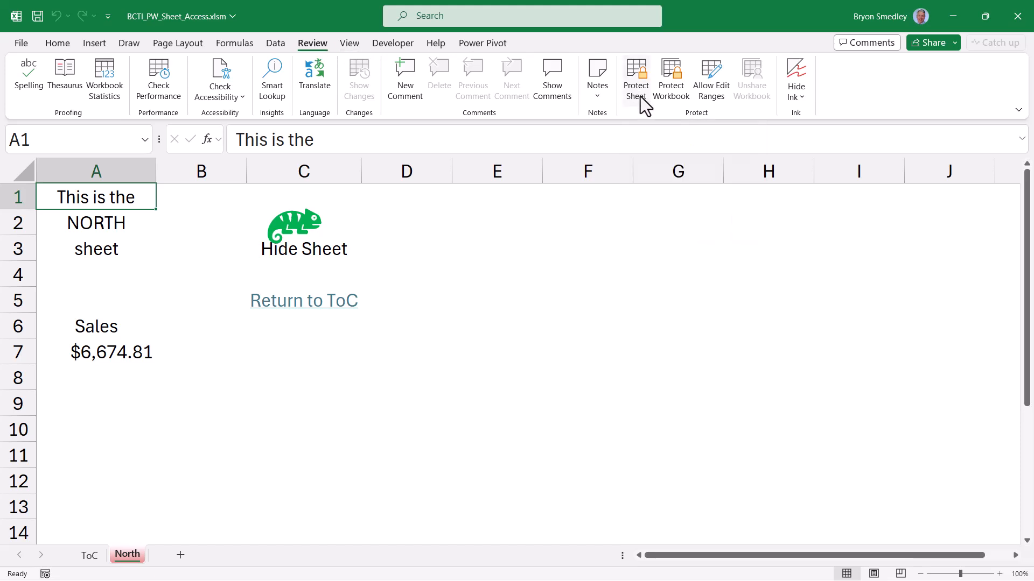
left_click(635, 70)
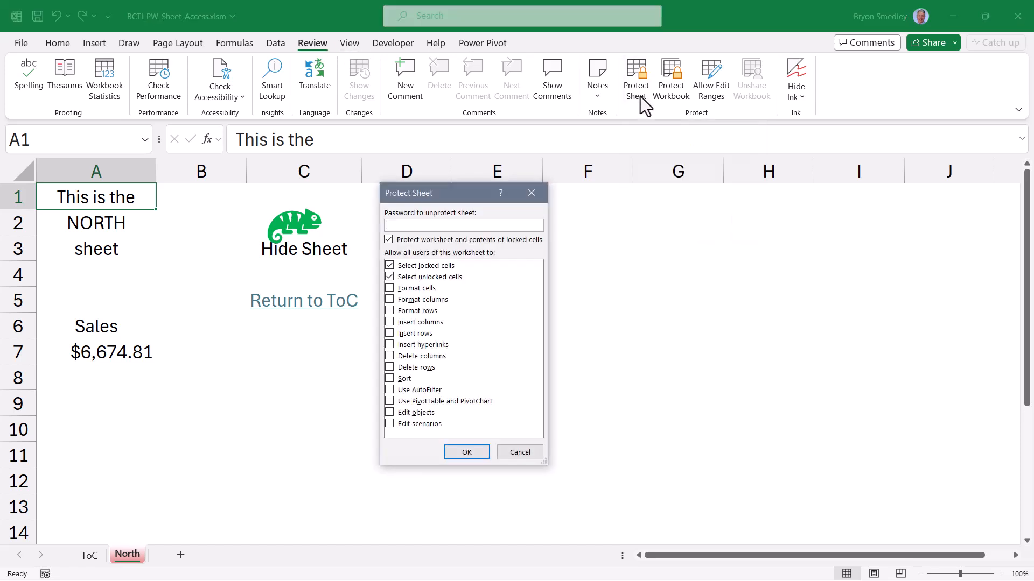
left_click(466, 452)
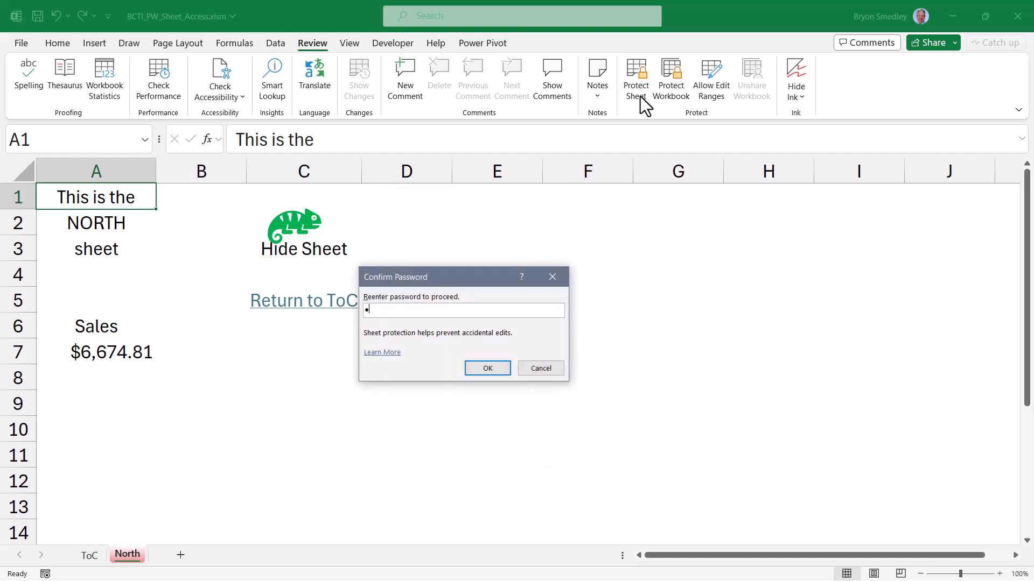
left_click(487, 368)
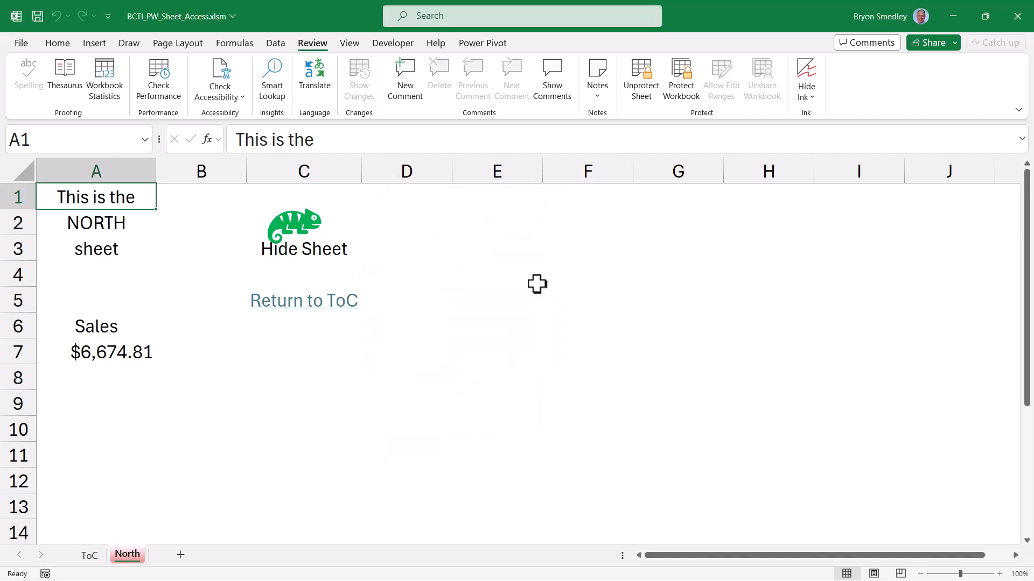
left_click(96, 248)
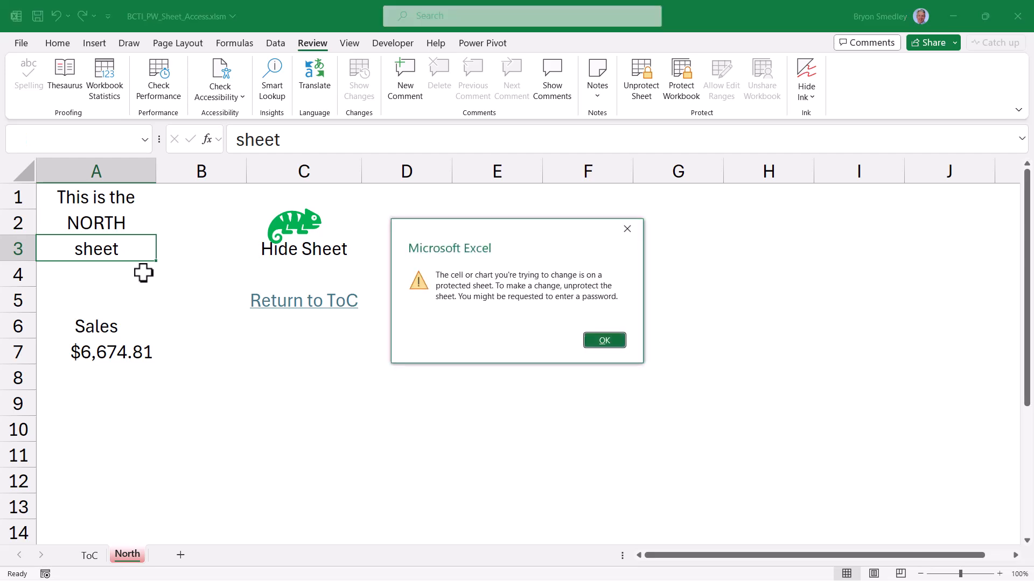
Dismiss the protected-sheet warning and select the North Sales entry on the ToC
left_click(604, 340)
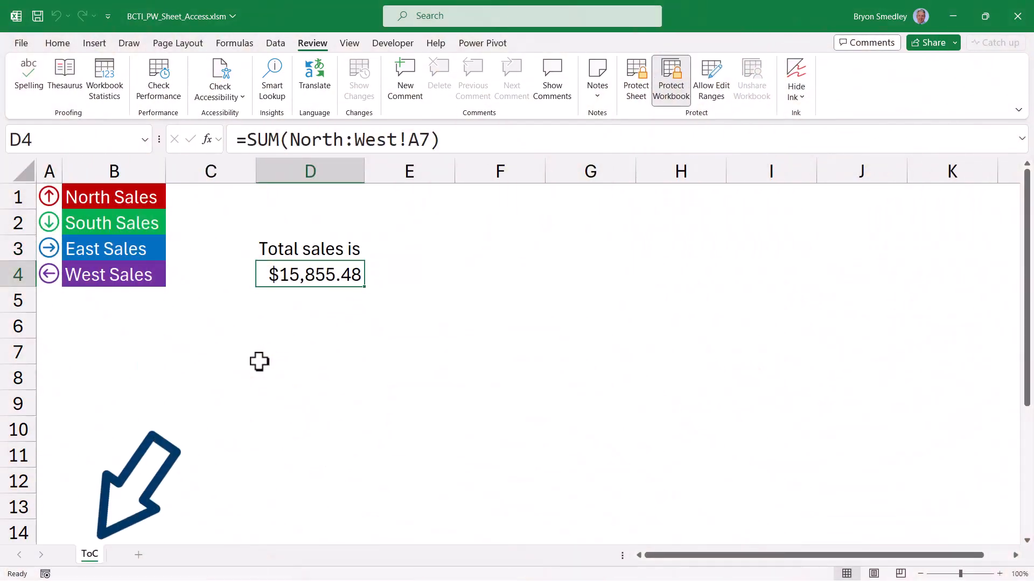
left_click(113, 197)
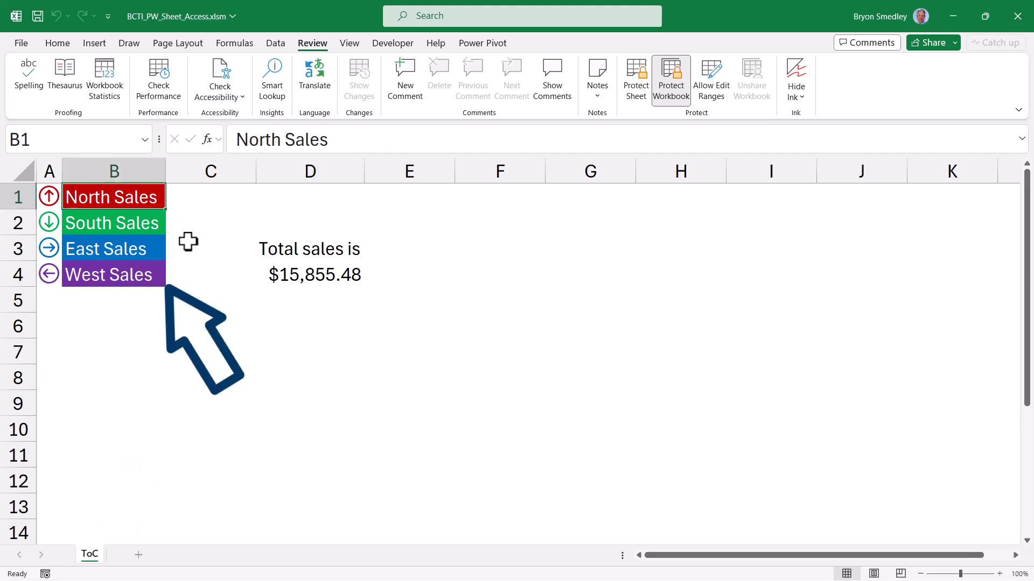
mouse_move(189, 198)
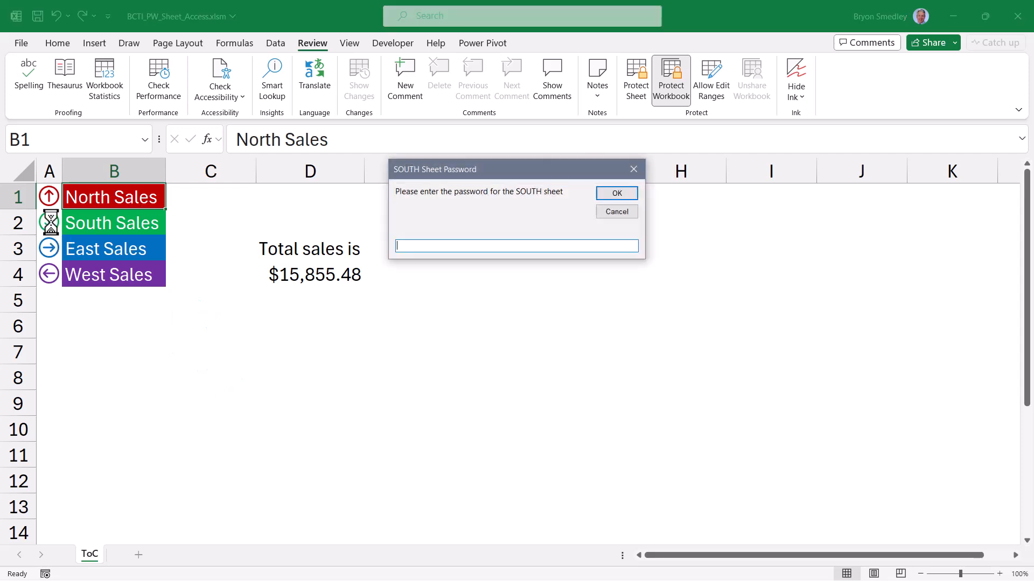
type("Sou")
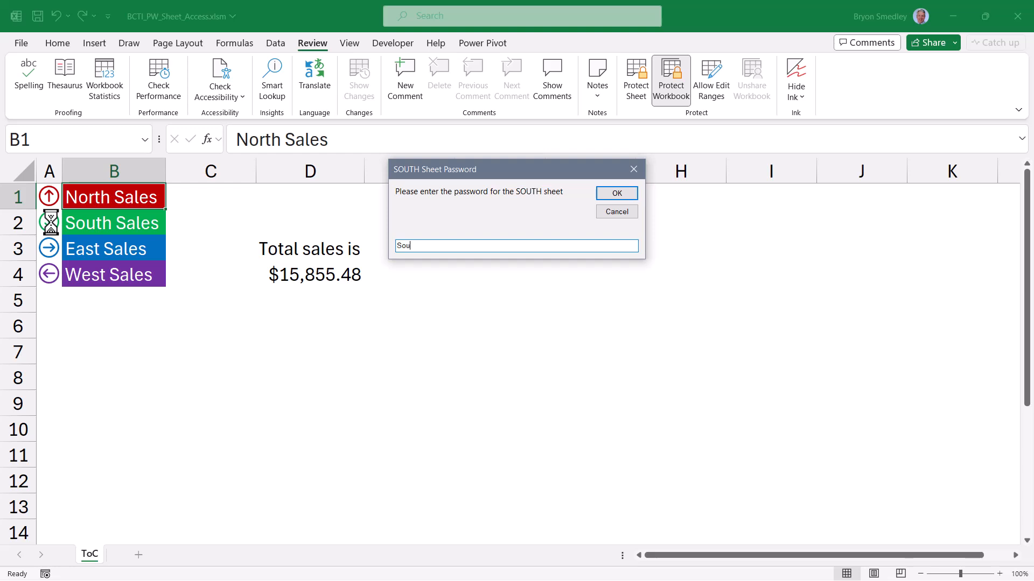
left_click(615, 192)
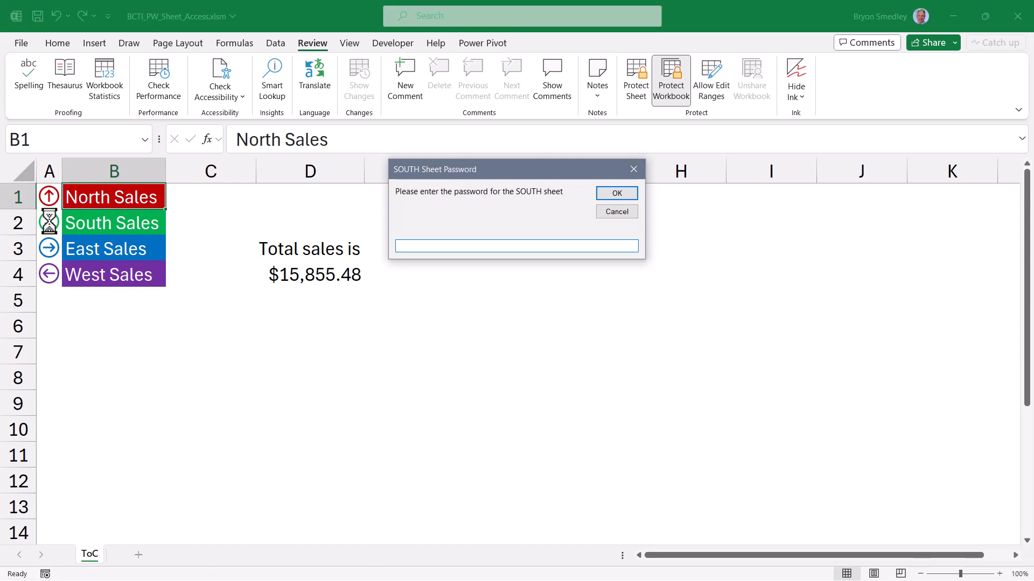
left_click(616, 193)
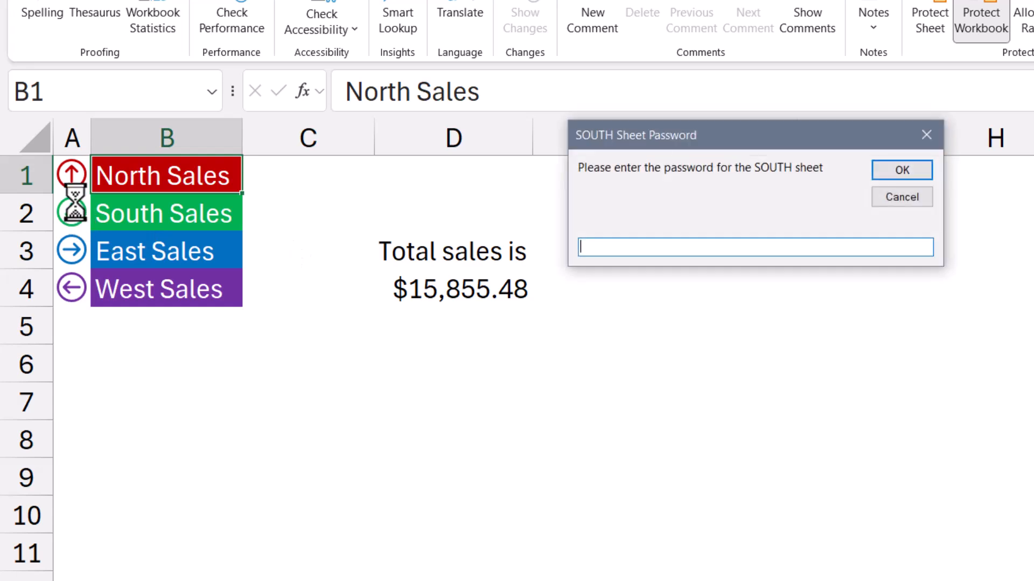
Submit test passwords 'g' and 'S' at the SOUTH sheet password prompt
type("g")
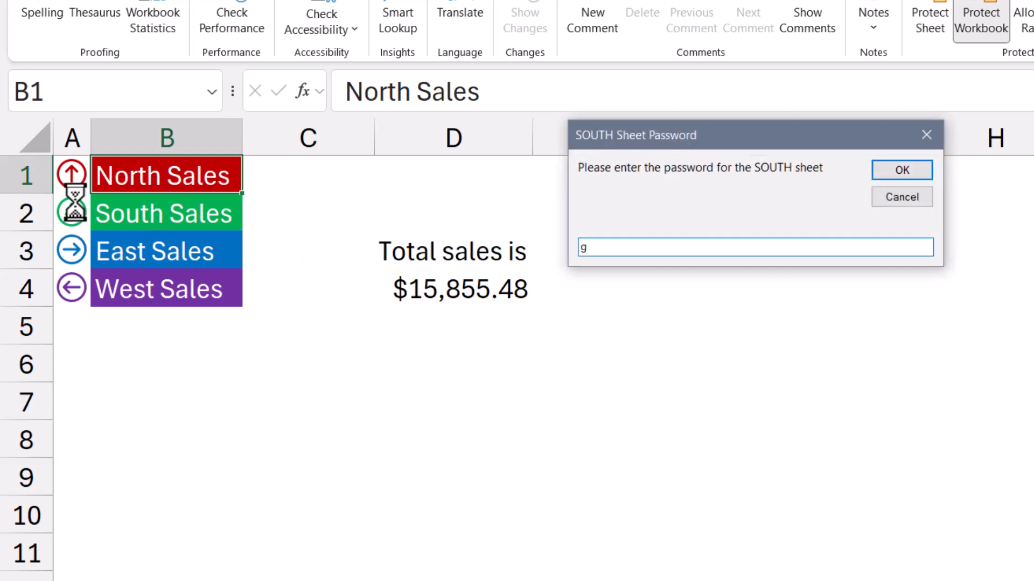
left_click(901, 170)
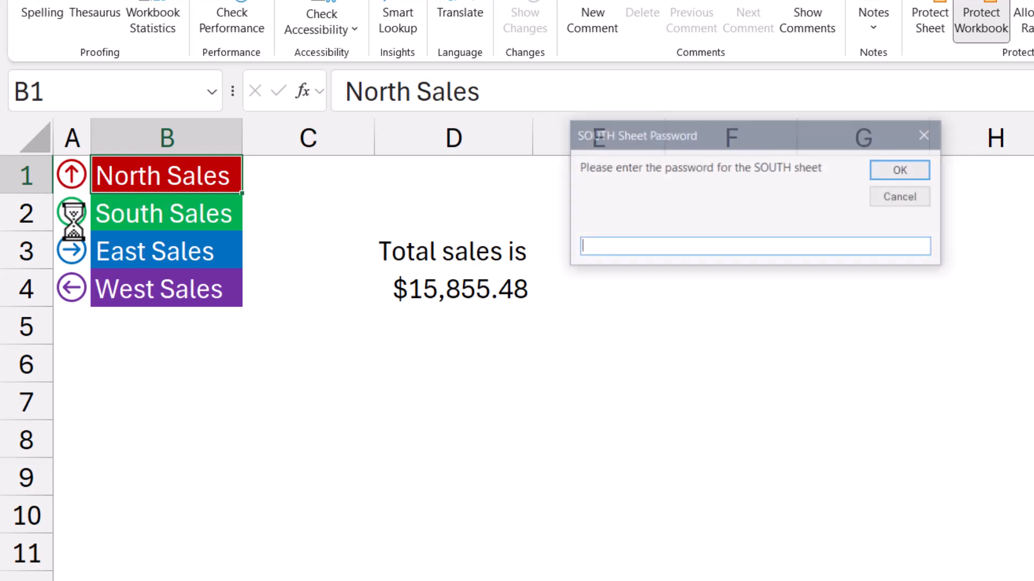
type("S")
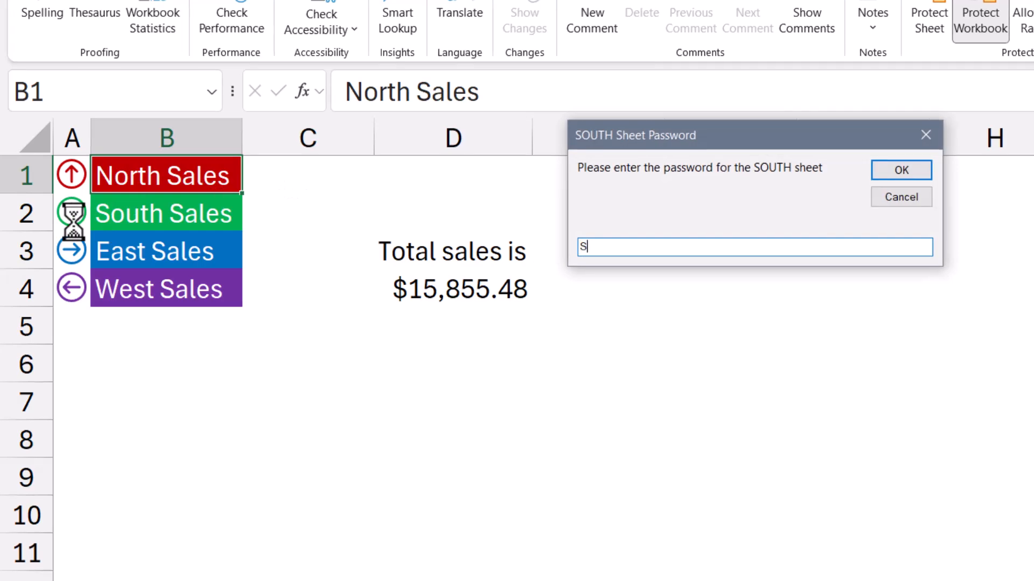
left_click(900, 170)
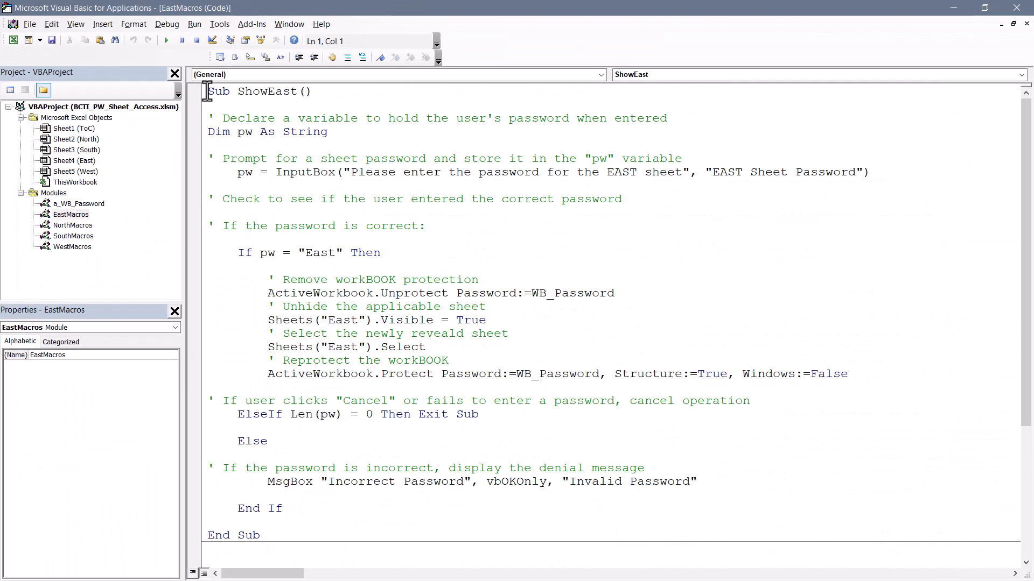
Switch to the VBA editor with Alt+F11 and insert a new Module1 under the Modules folder
key("Alt+F11")
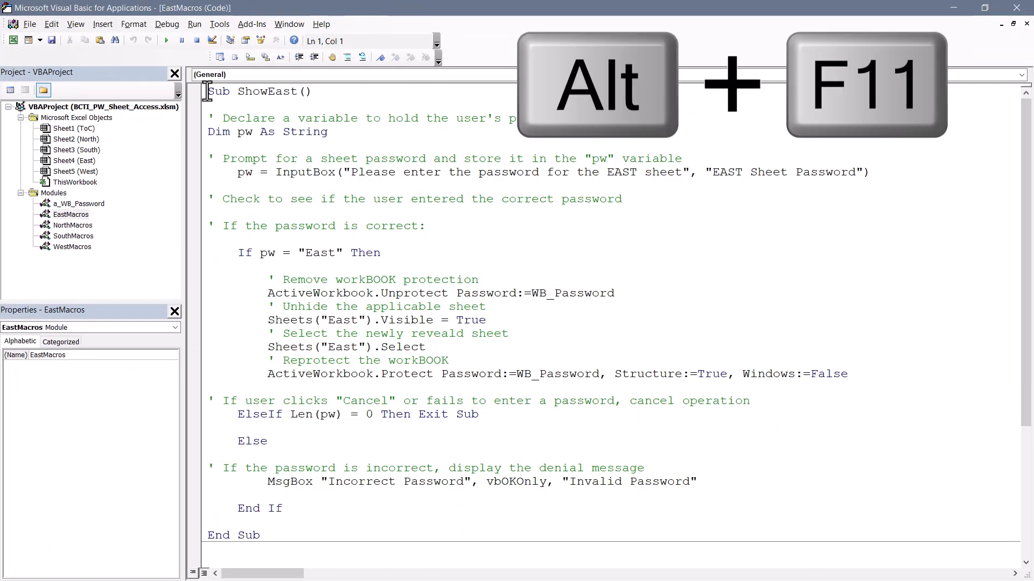
key("ctrl+a")
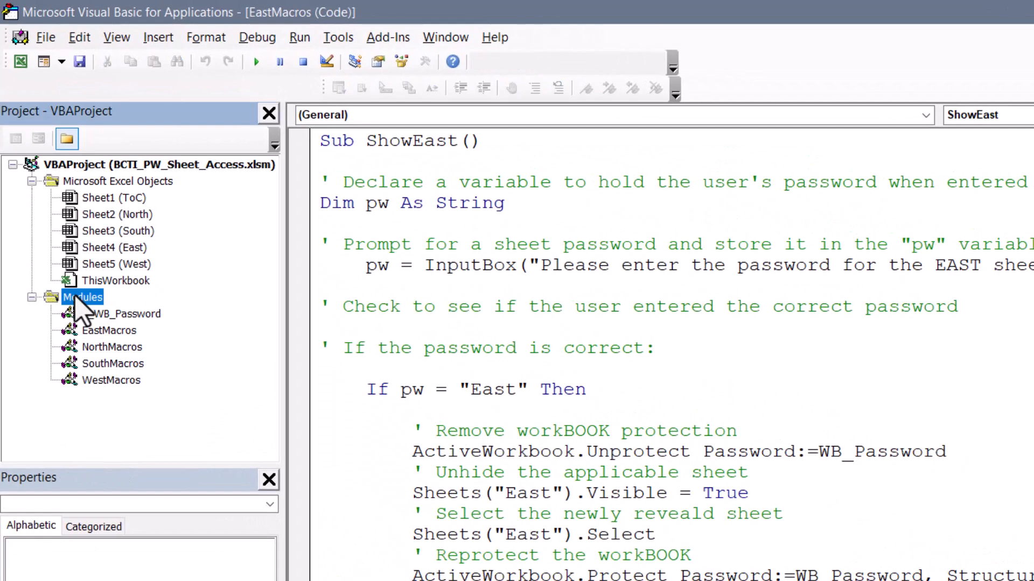
right_click(75, 298)
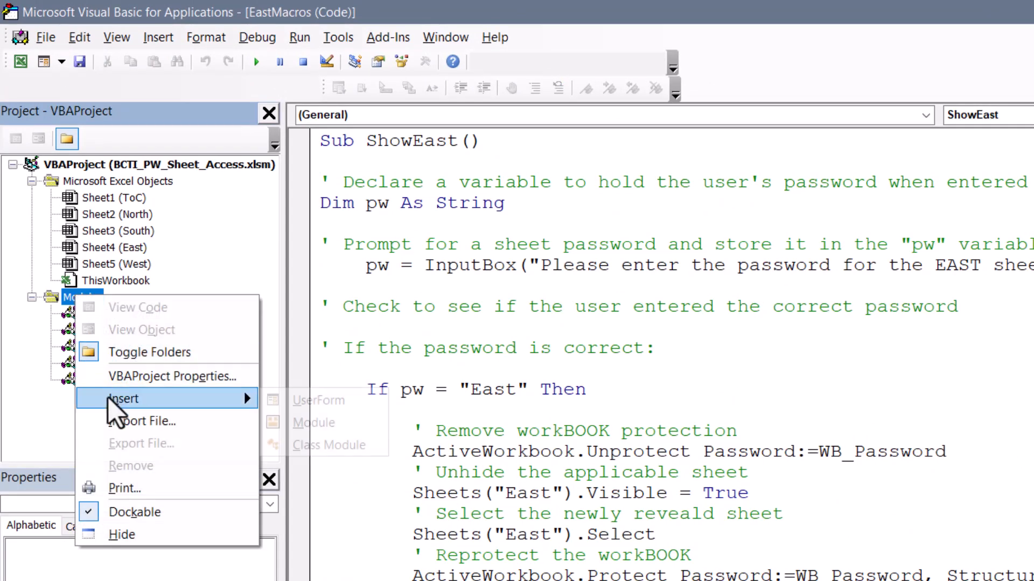
left_click(313, 422)
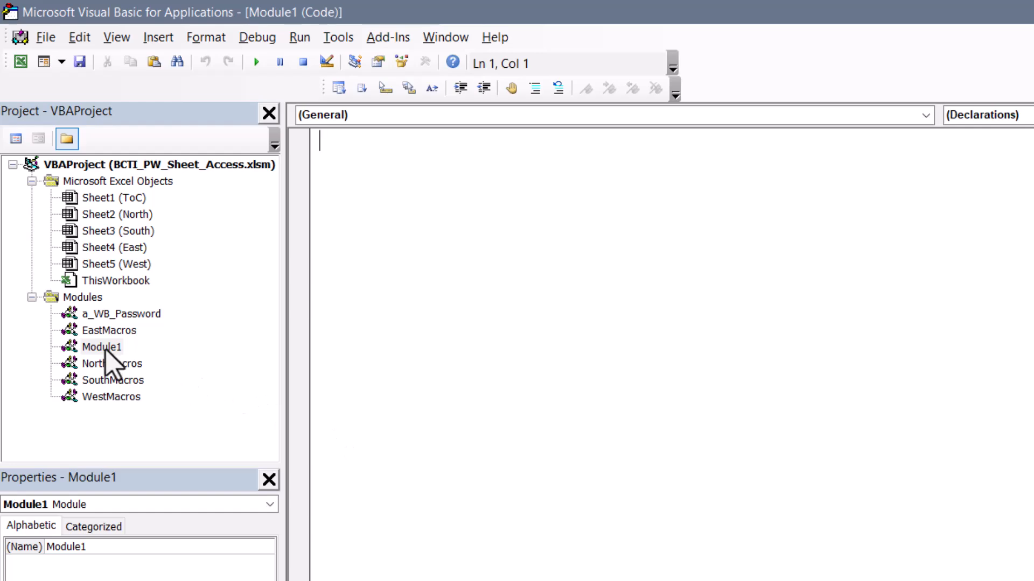
left_click(101, 347)
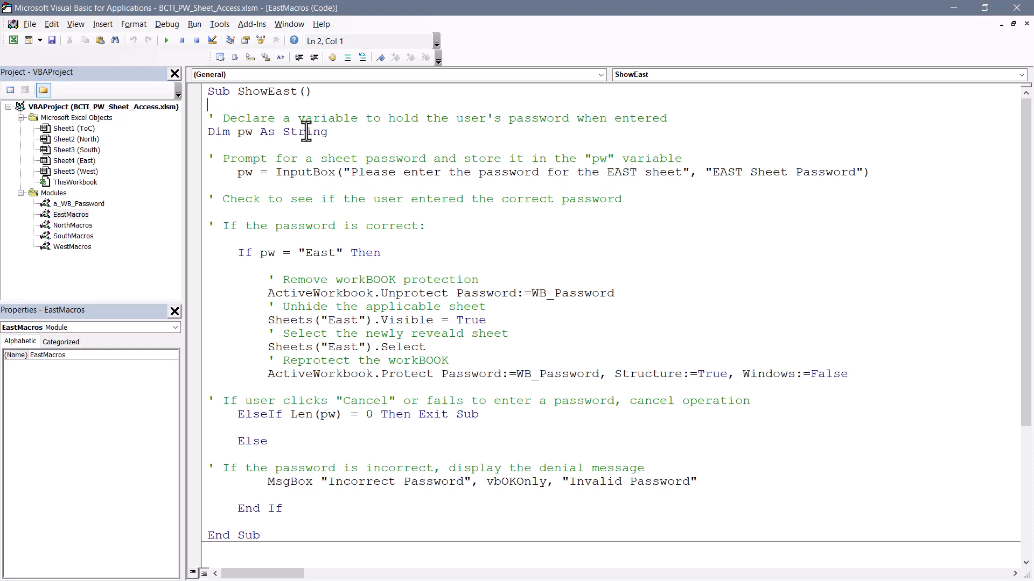
left_click_drag(276, 172, 867, 172)
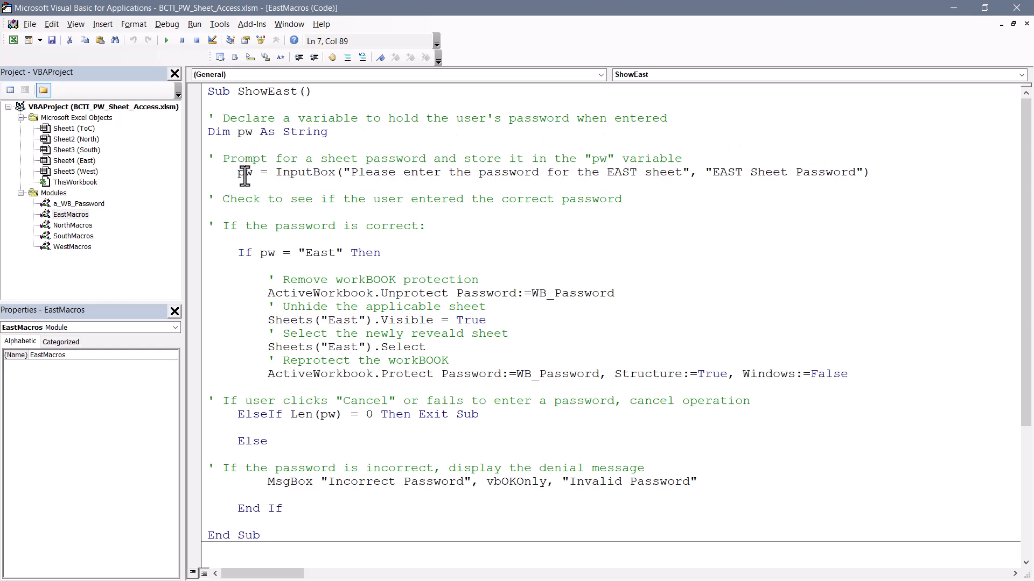
double_click(244, 171)
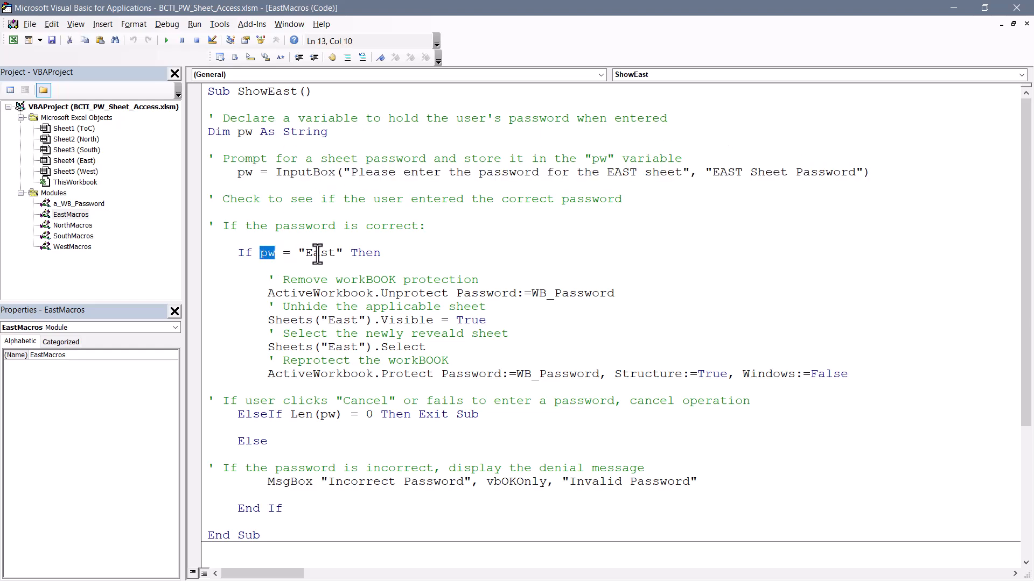
double_click(319, 252)
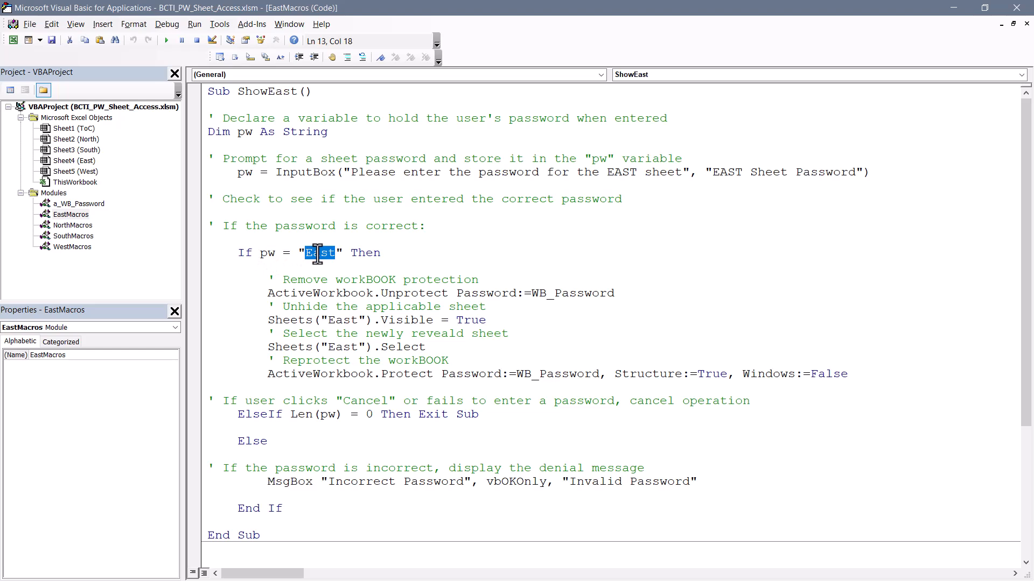
left_click(319, 253)
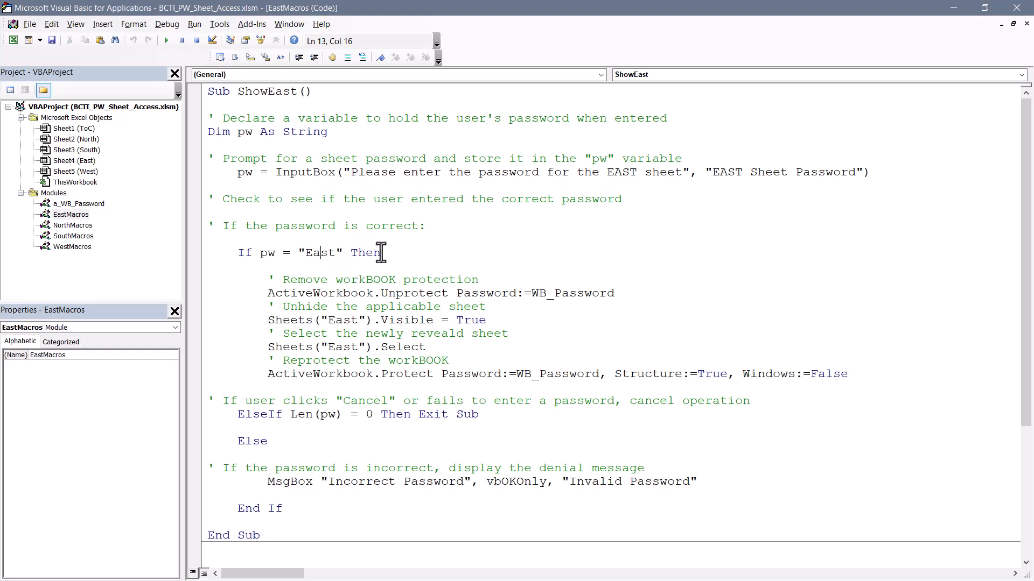
mouse_move(399, 249)
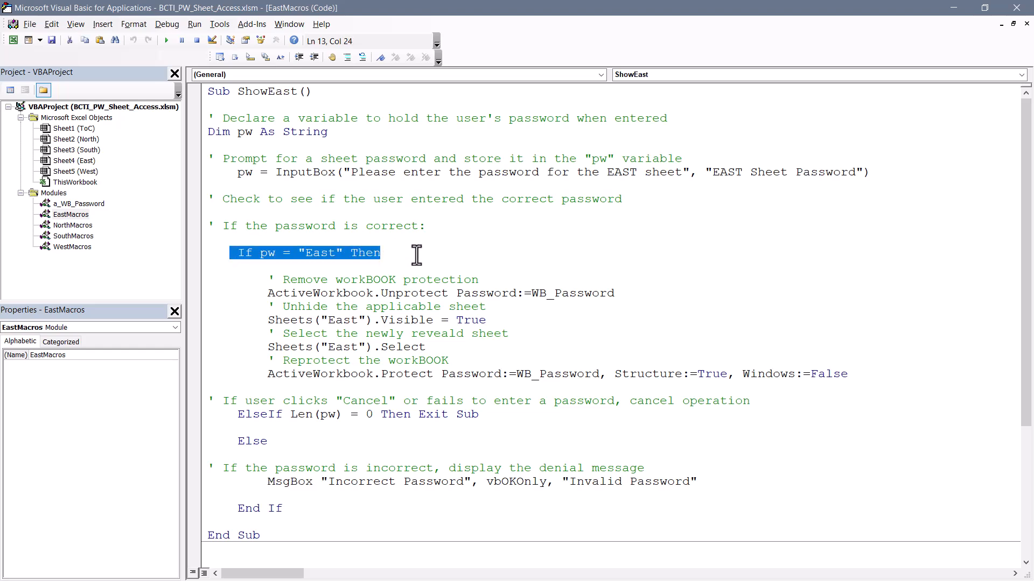
left_click(461, 293)
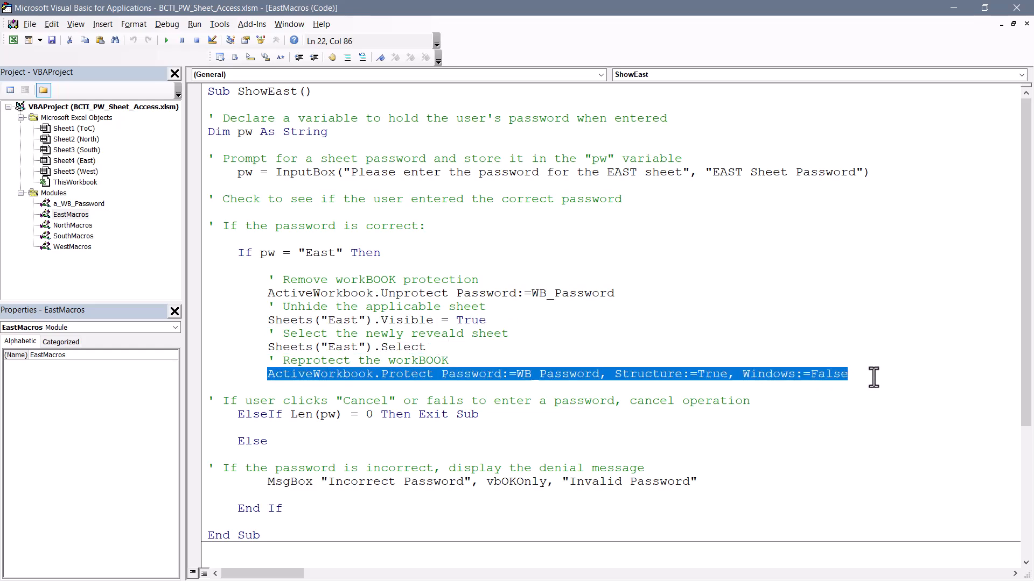
left_click(850, 375)
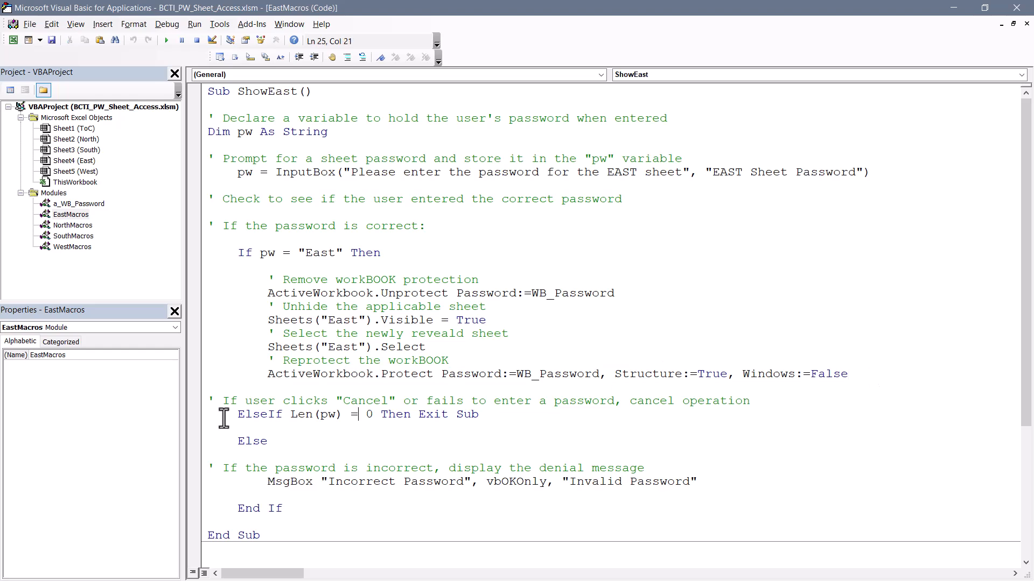
left_click_drag(238, 413, 478, 413)
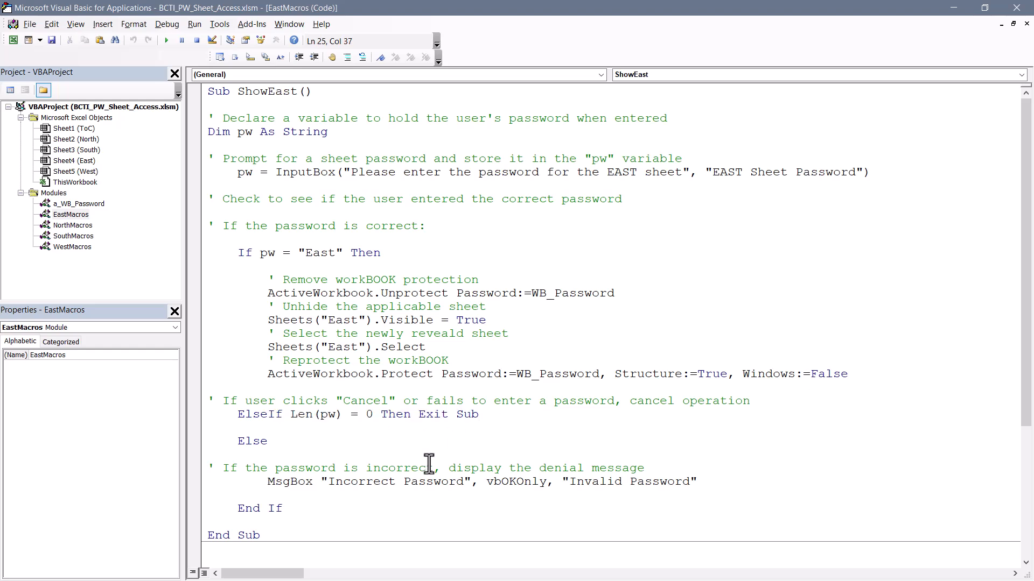
left_click_drag(266, 481, 420, 481)
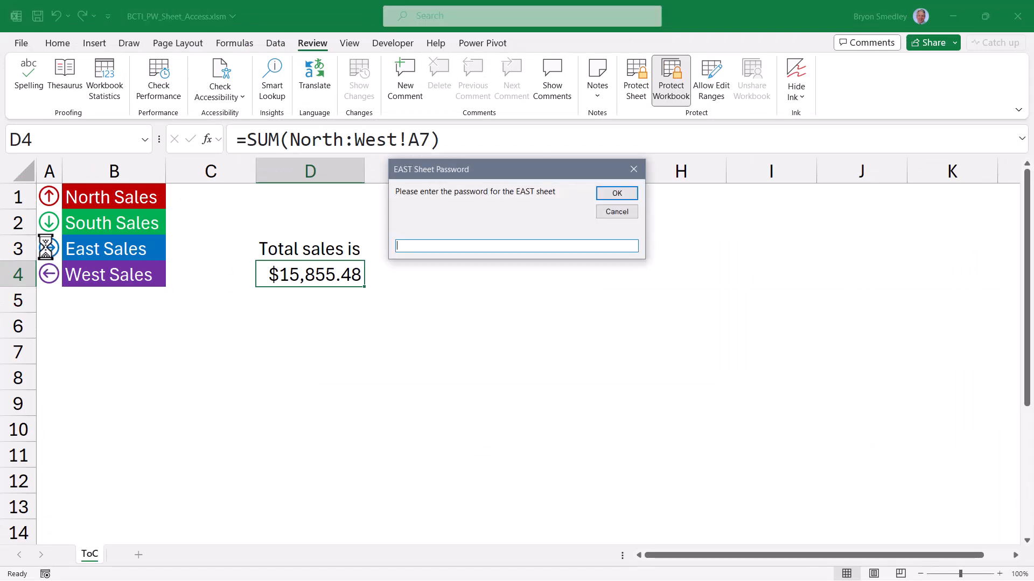
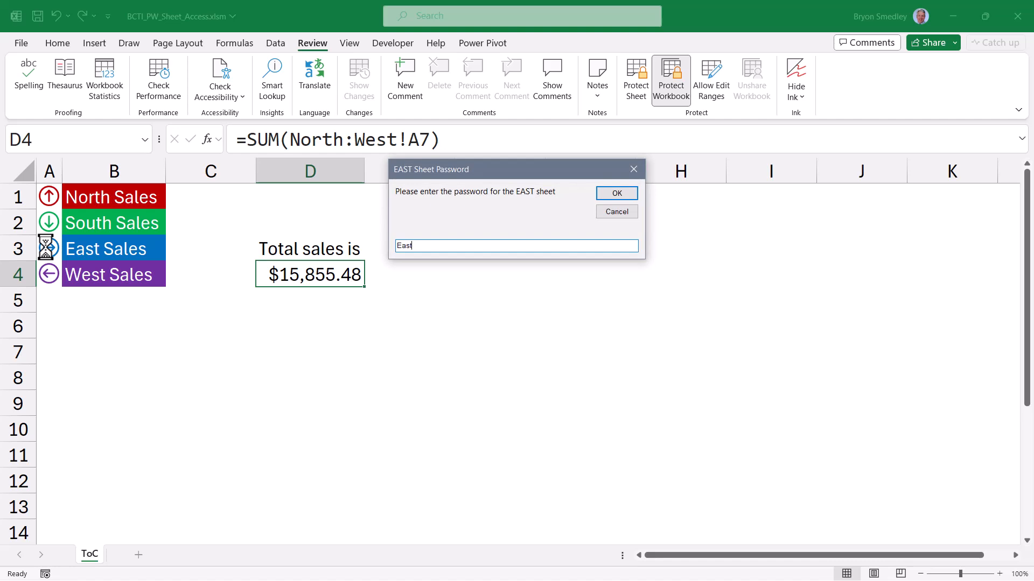
left_click(616, 192)
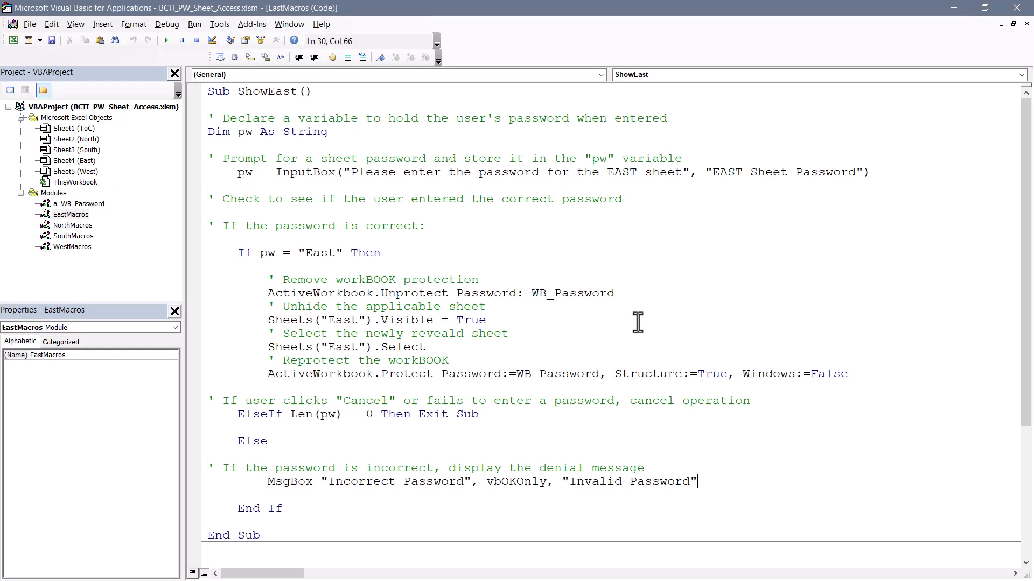
scroll("down", 3)
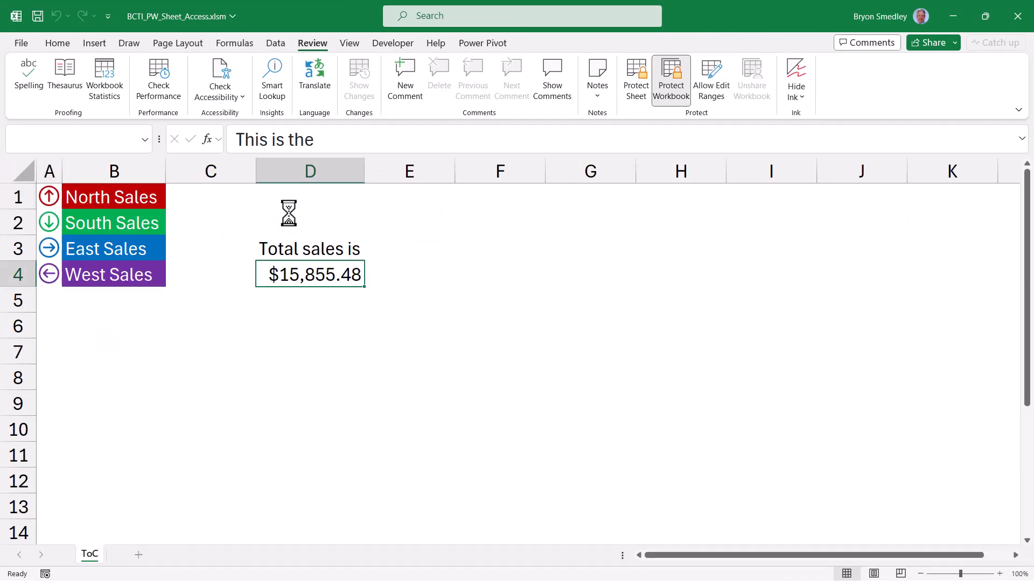
left_click(309, 275)
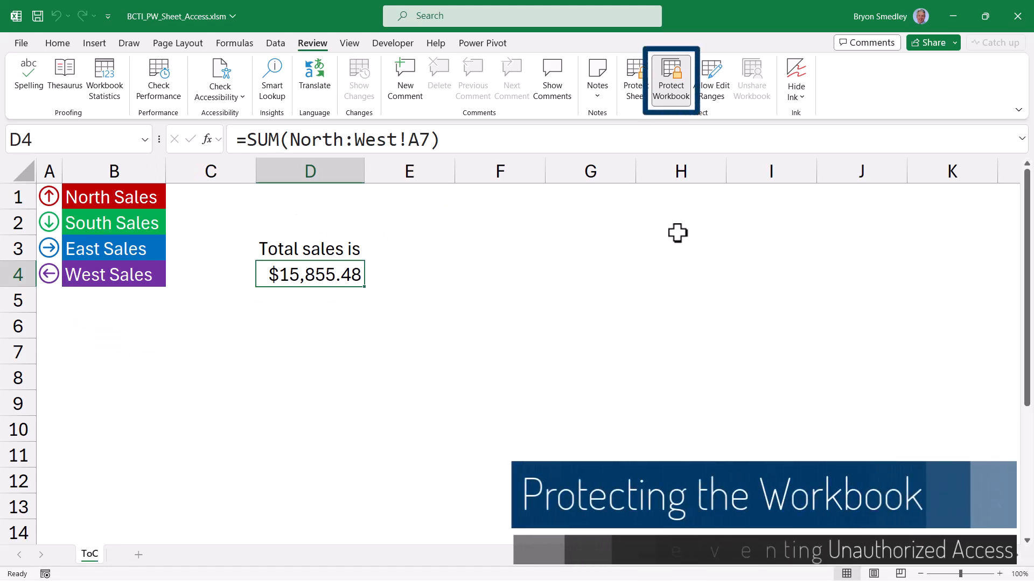
mouse_move(465, 361)
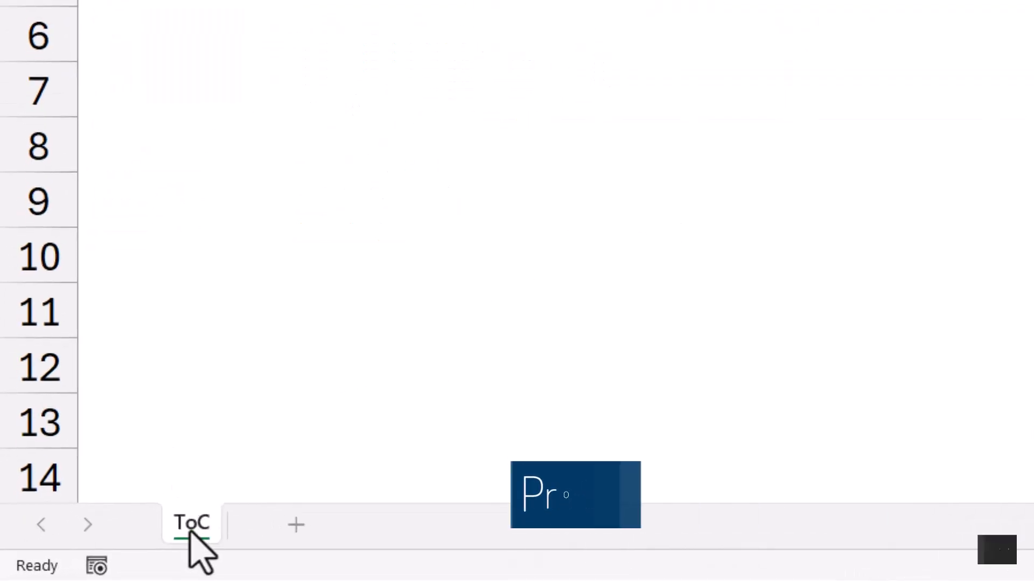
right_click(192, 523)
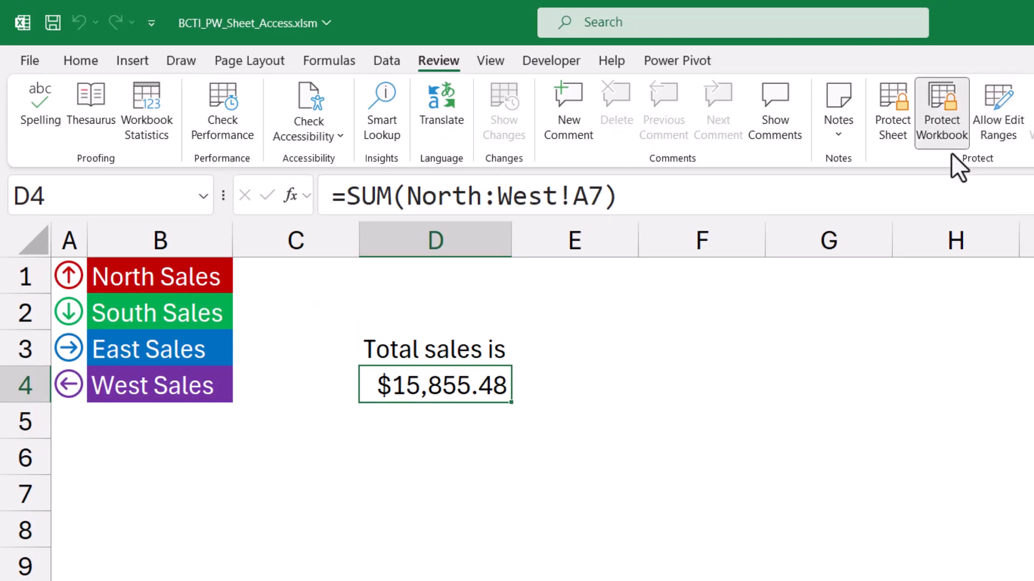
mouse_move(941, 107)
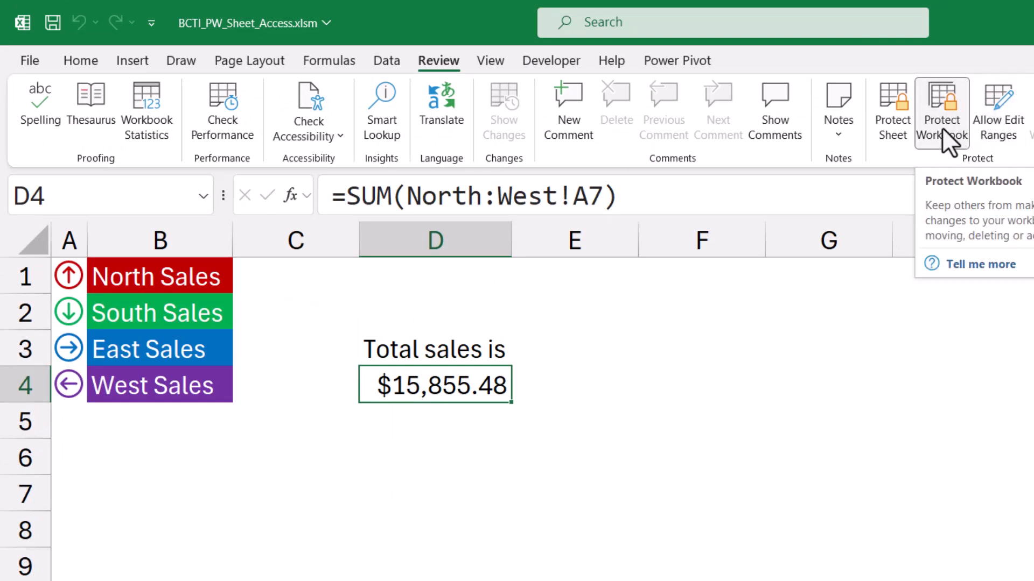
Unhide the South sheet from the ToC tab menu, then hide it again
left_click(941, 106)
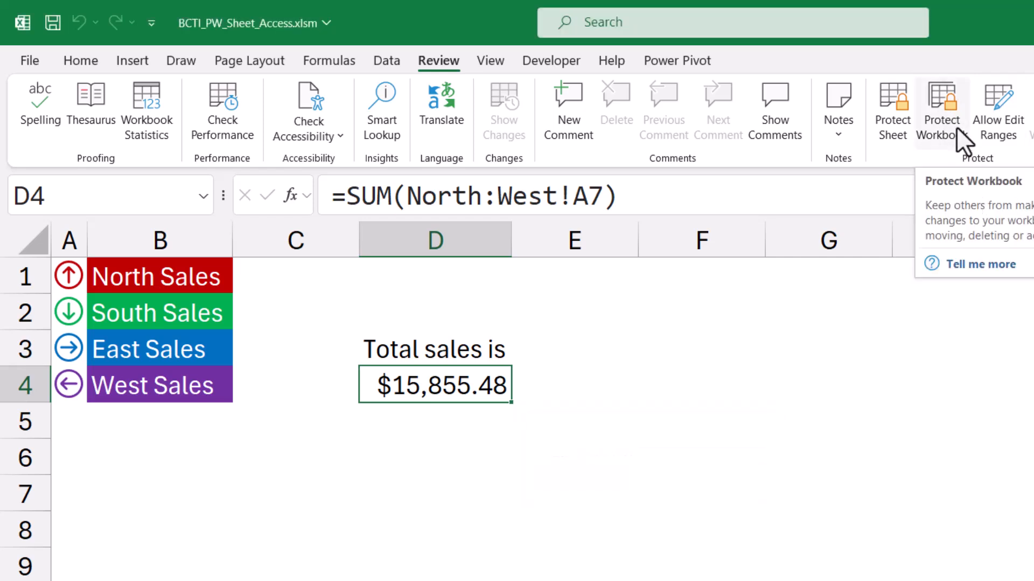
right_click(166, 536)
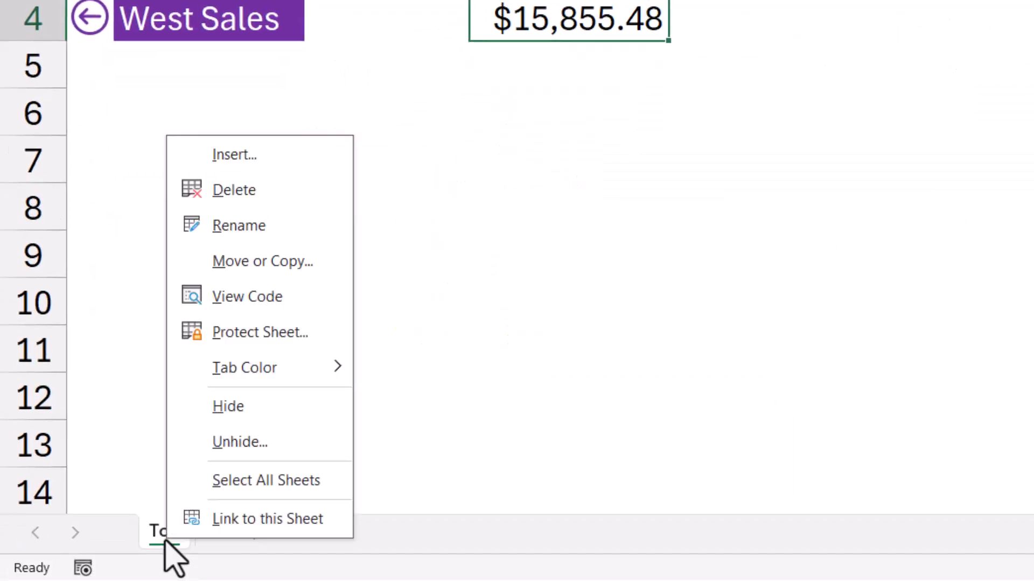
left_click(239, 441)
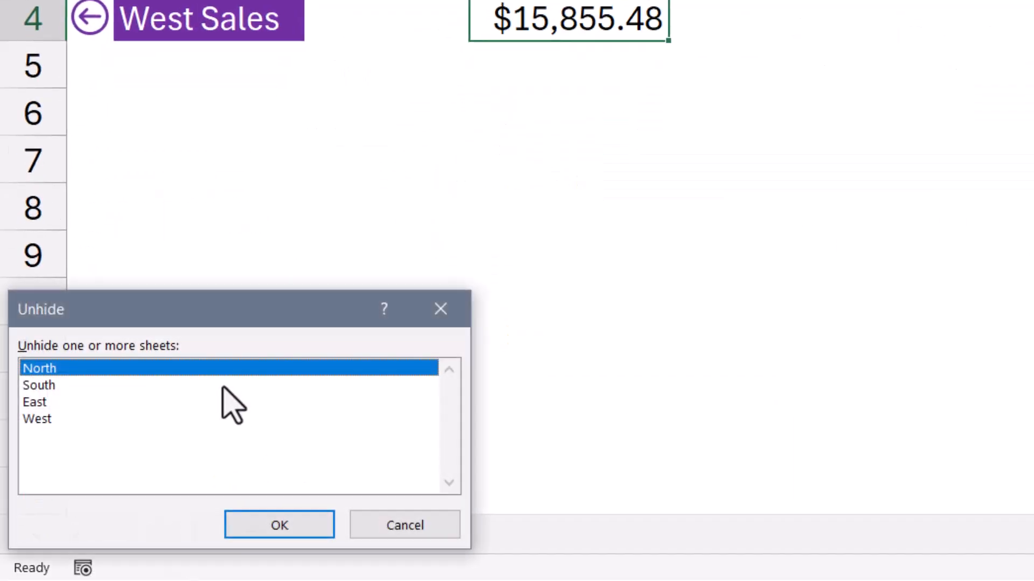
left_click(39, 385)
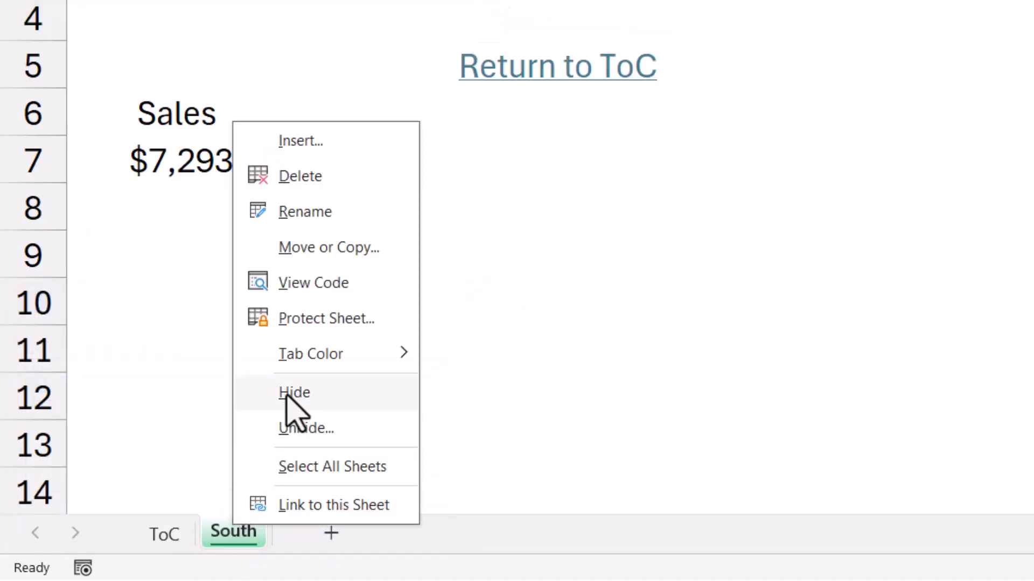
left_click(293, 392)
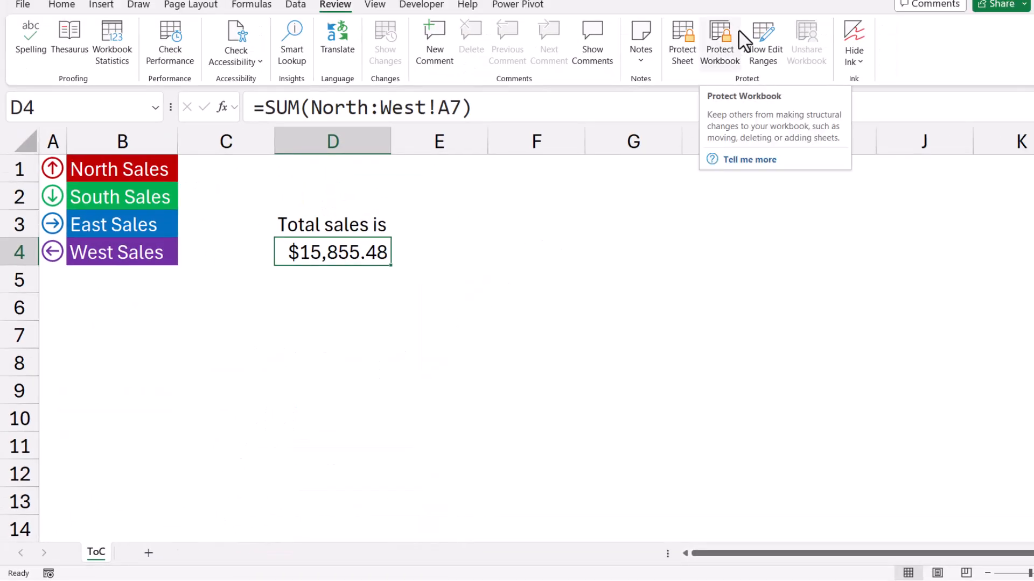
Turn on workbook structure protection via Review > Protect Workbook
left_click(719, 38)
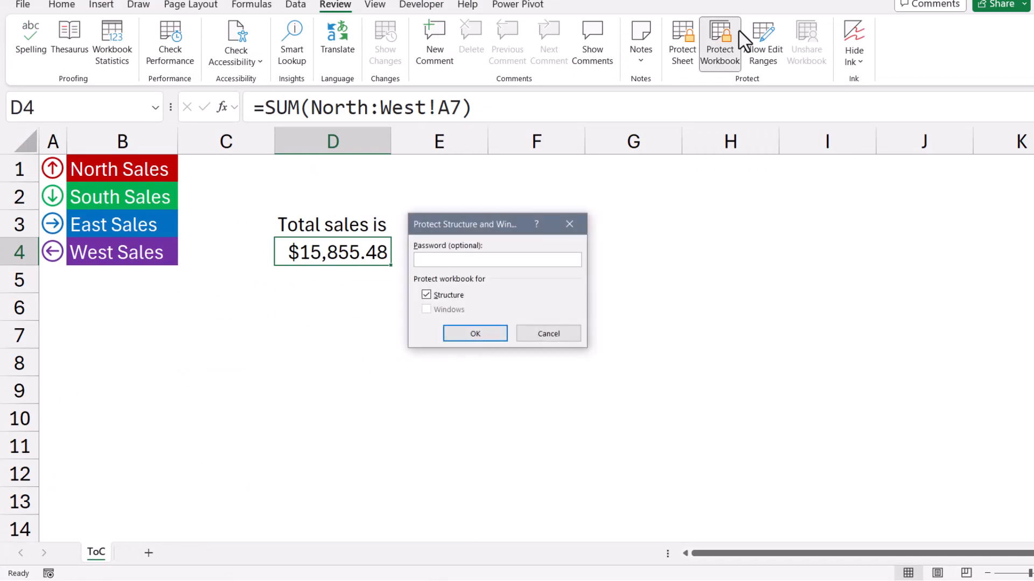
left_click(475, 334)
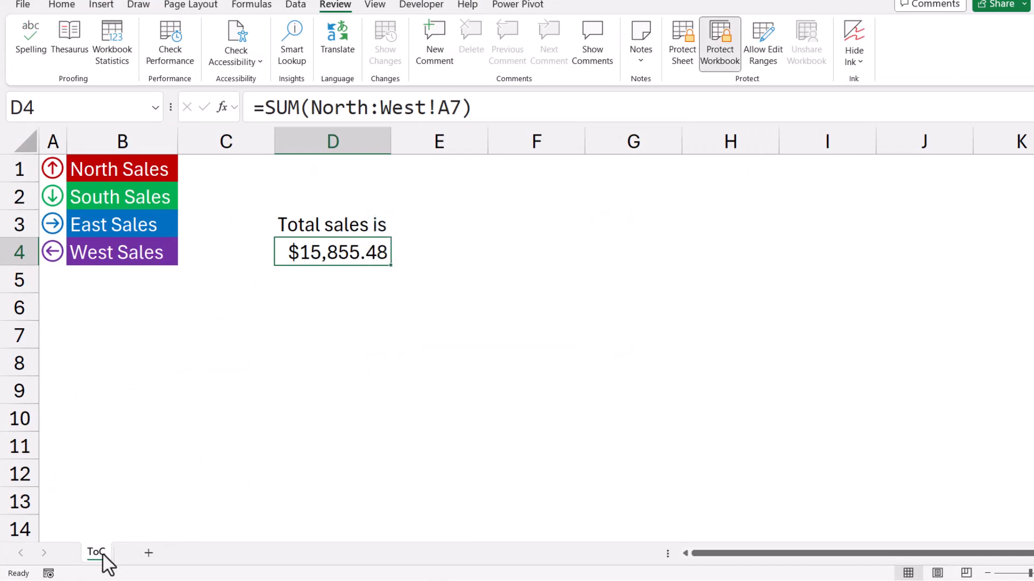
mouse_move(266, 362)
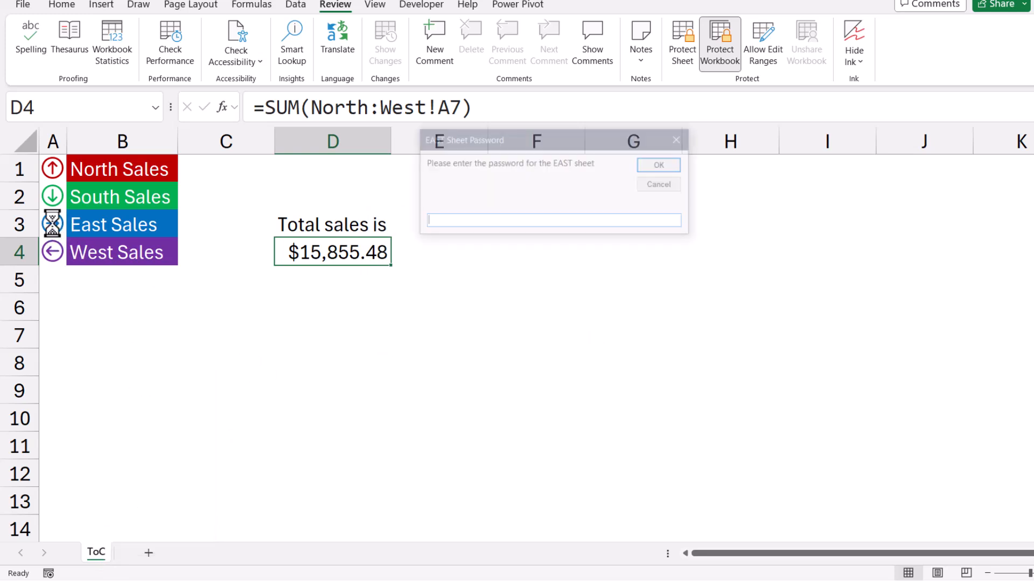
Cancel the East prompt, unhide South with its password and return to the ToC sheet
left_click(657, 165)
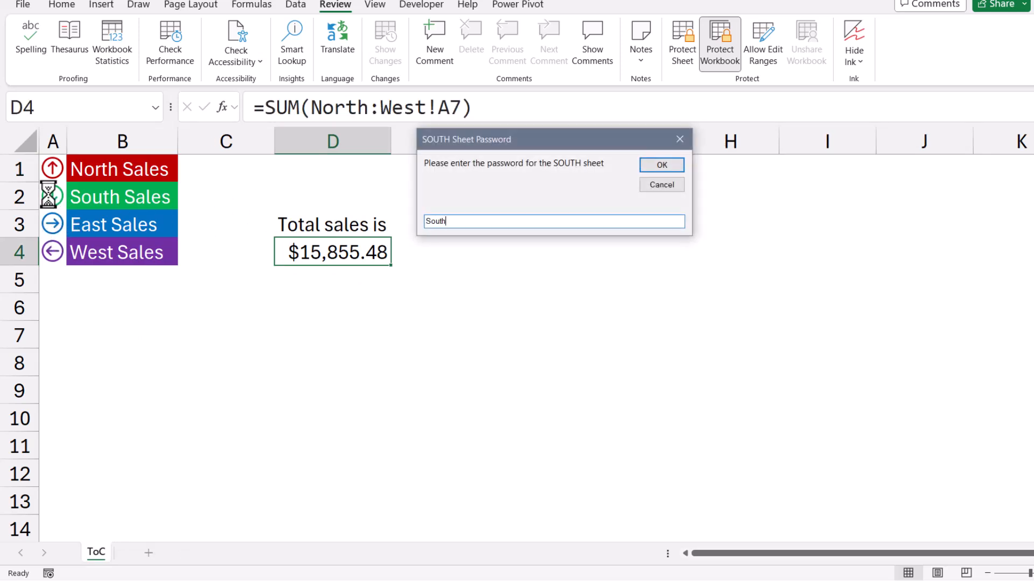
left_click(661, 164)
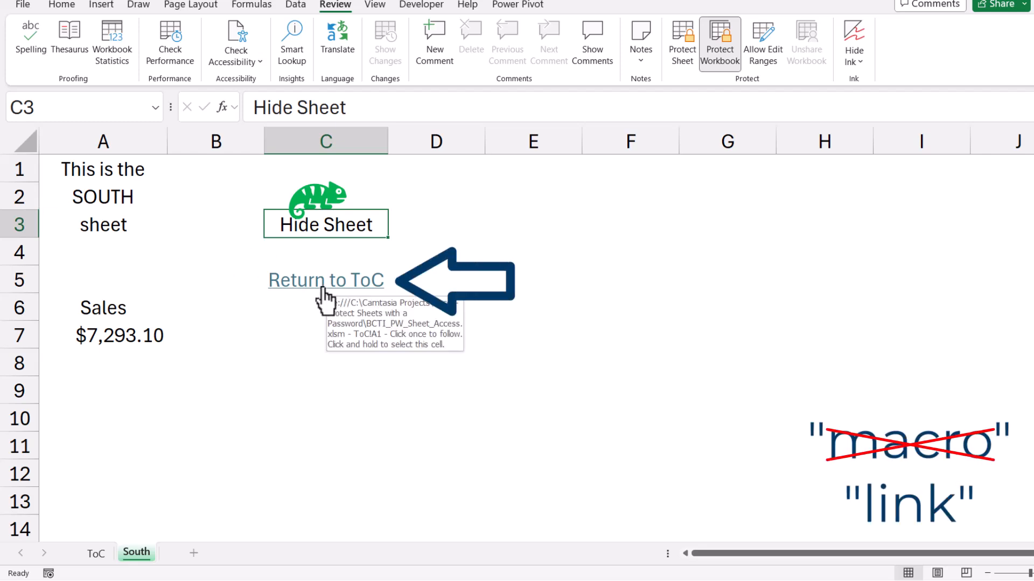
left_click(325, 280)
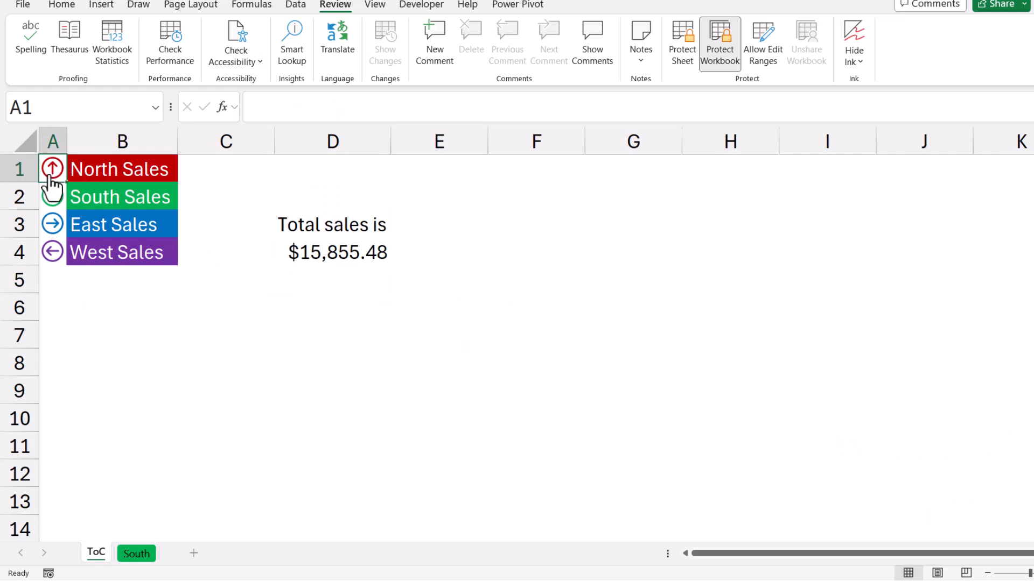
Unhide the North, East and South sheets by submitting each sheet's password
left_click(49, 169)
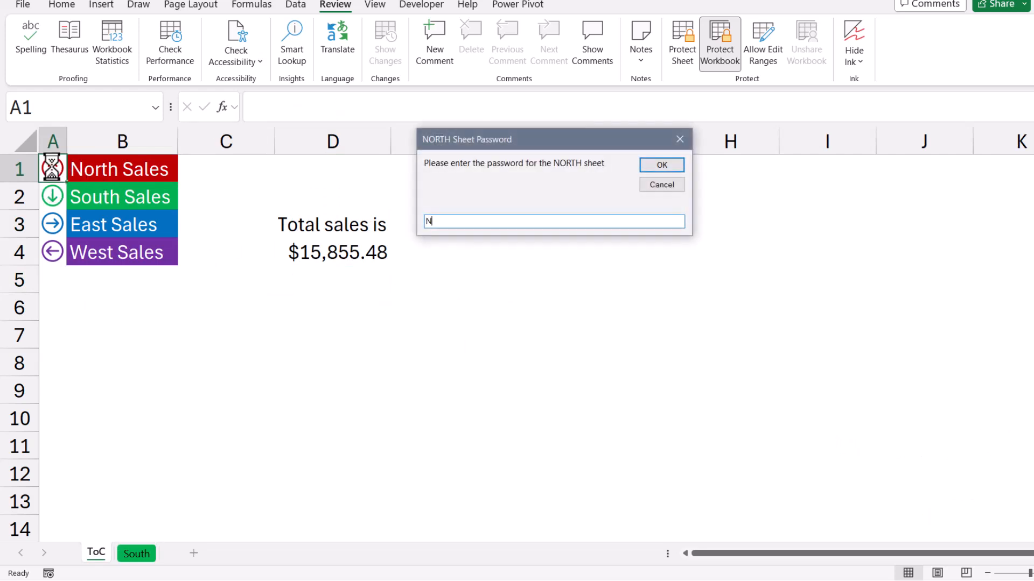
left_click(661, 165)
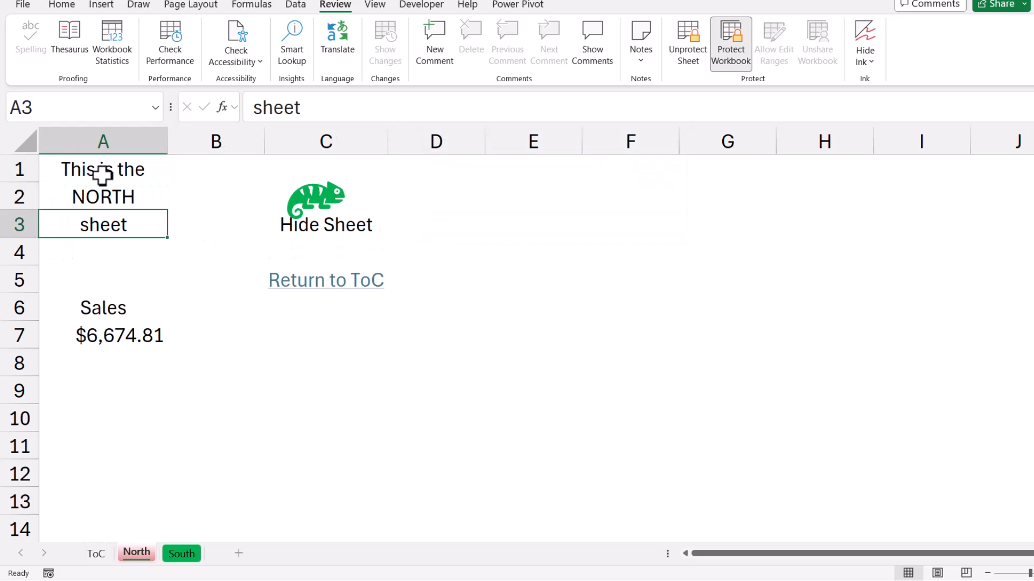
left_click(181, 553)
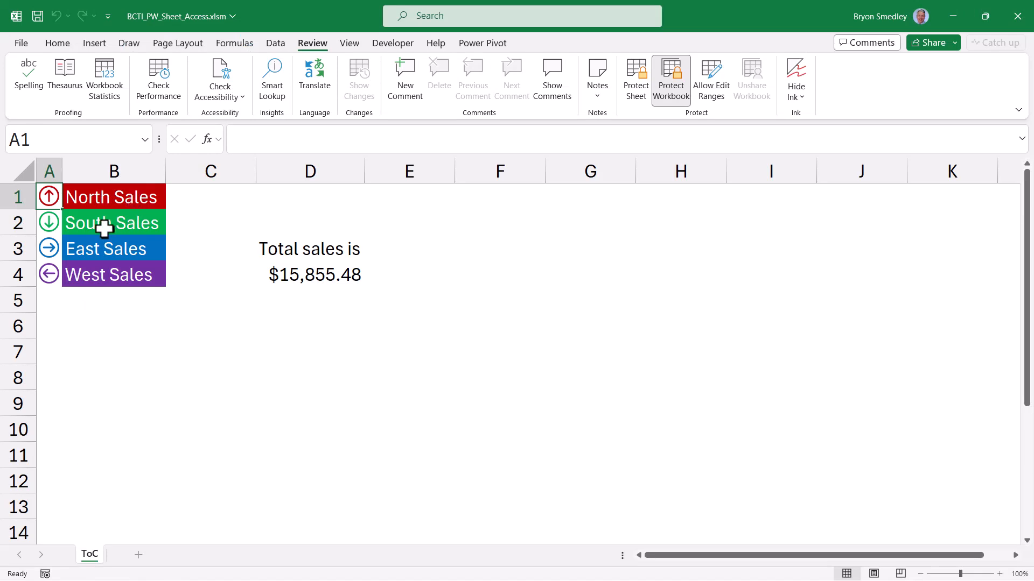
mouse_move(86, 292)
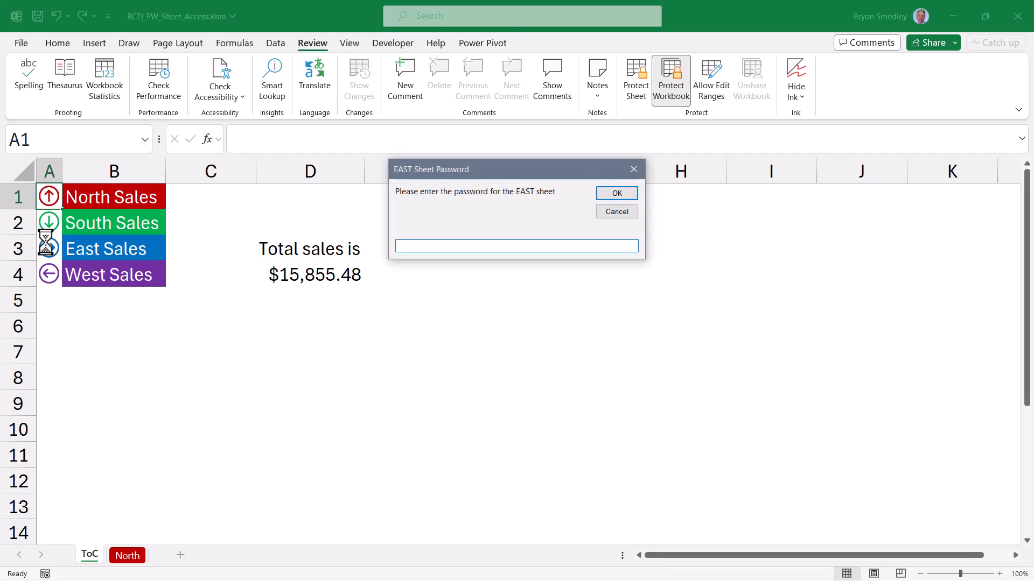
left_click(616, 192)
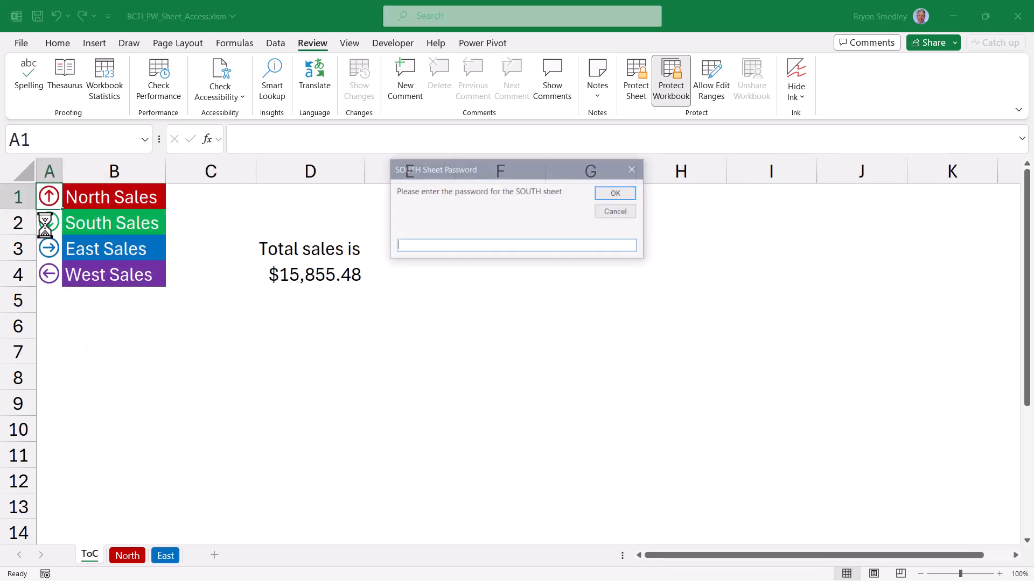
left_click(615, 192)
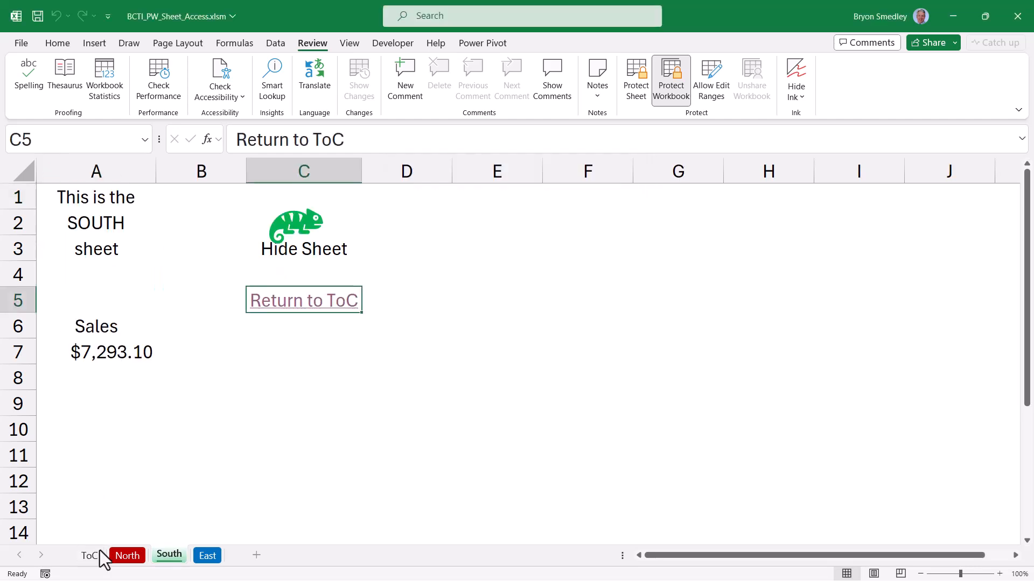
Visit the ToC, North and West sheets to review the Hide Sheet icon and Return to ToC link
left_click(91, 555)
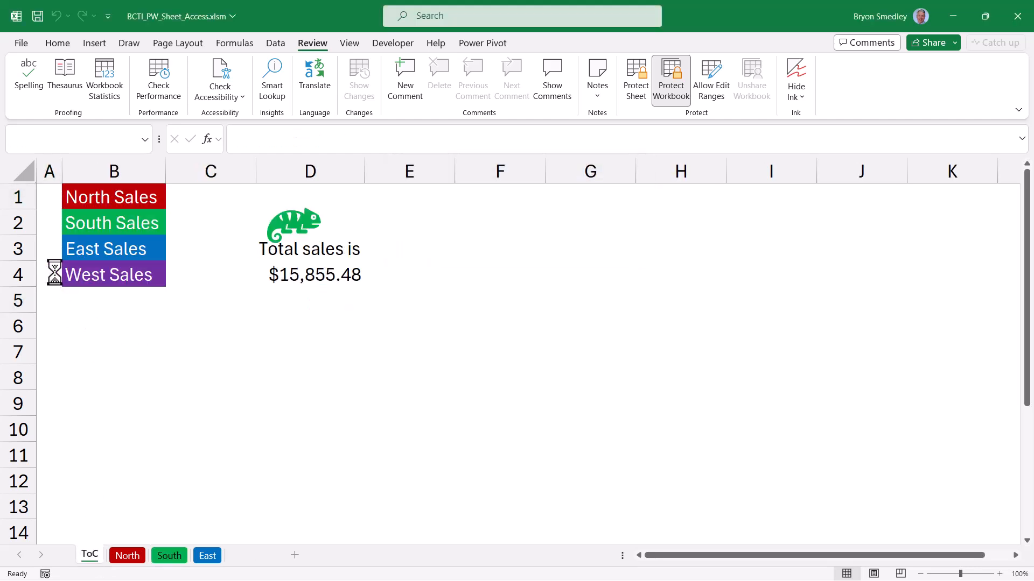
left_click(127, 555)
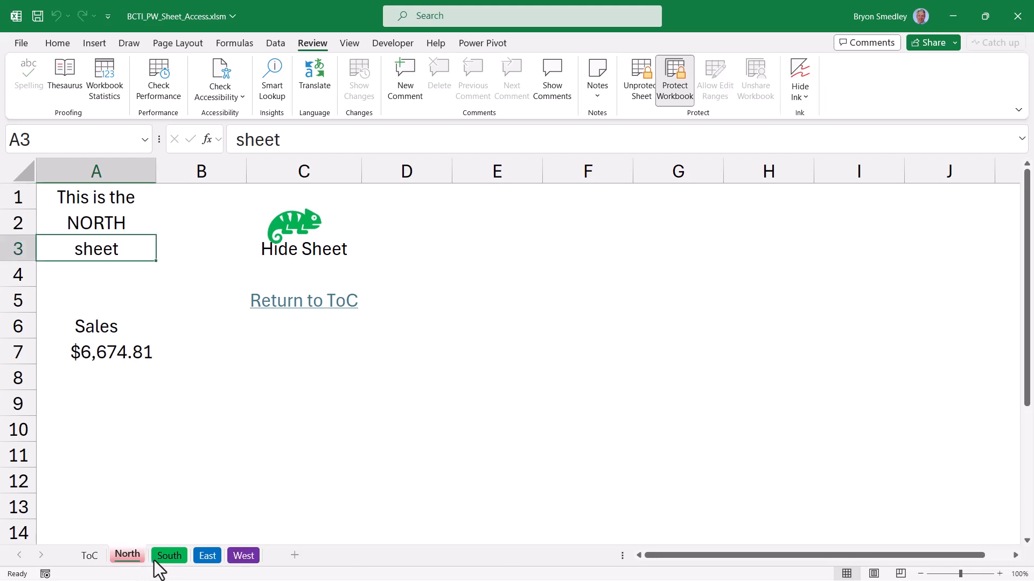
left_click(244, 556)
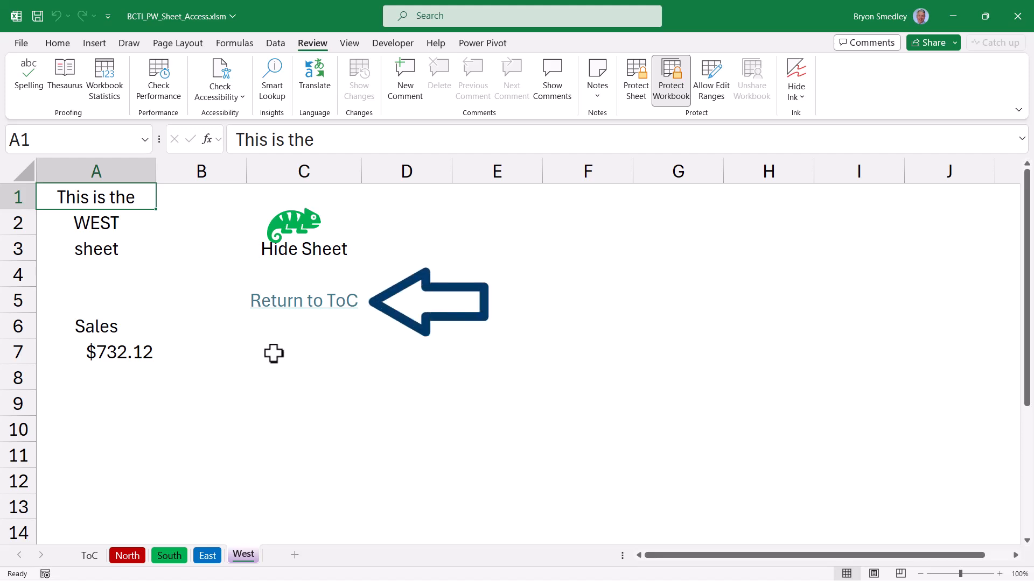
left_click(303, 301)
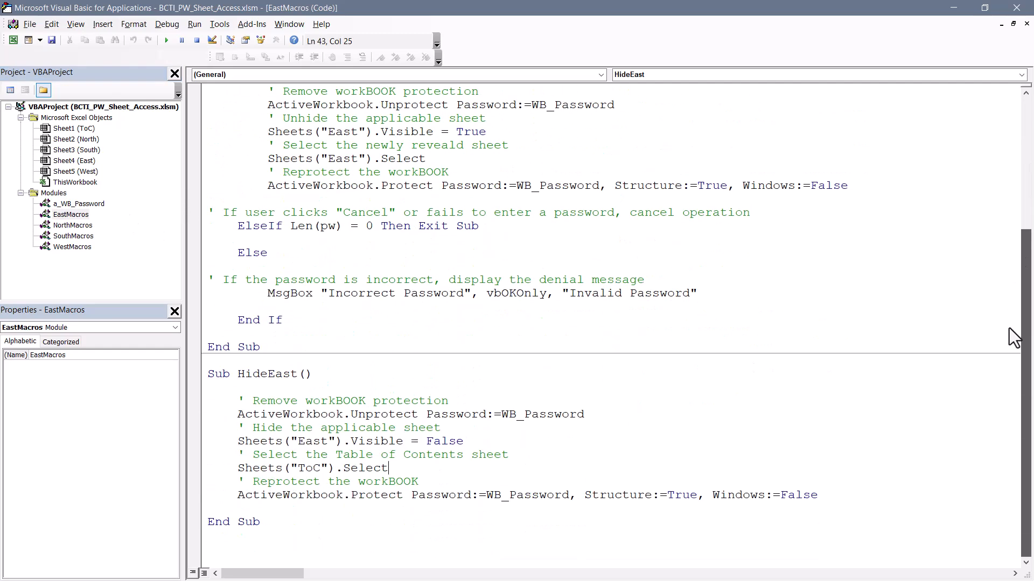
Review the NorthMacros, SouthMacros and WestMacros Show/Hide procedures, highlighting WB_Password in the unprotect line
double_click(73, 225)
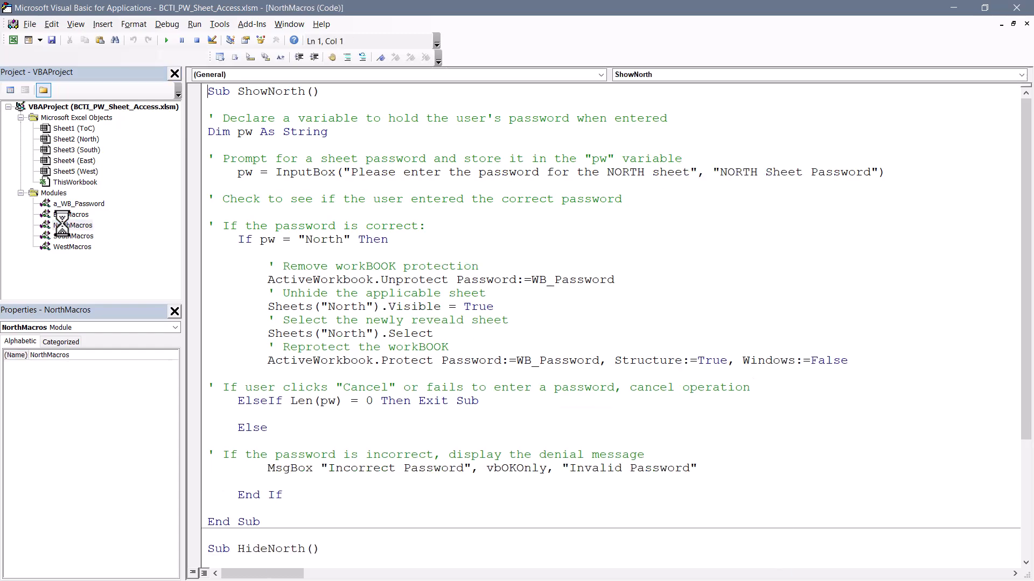
scroll("down", 3)
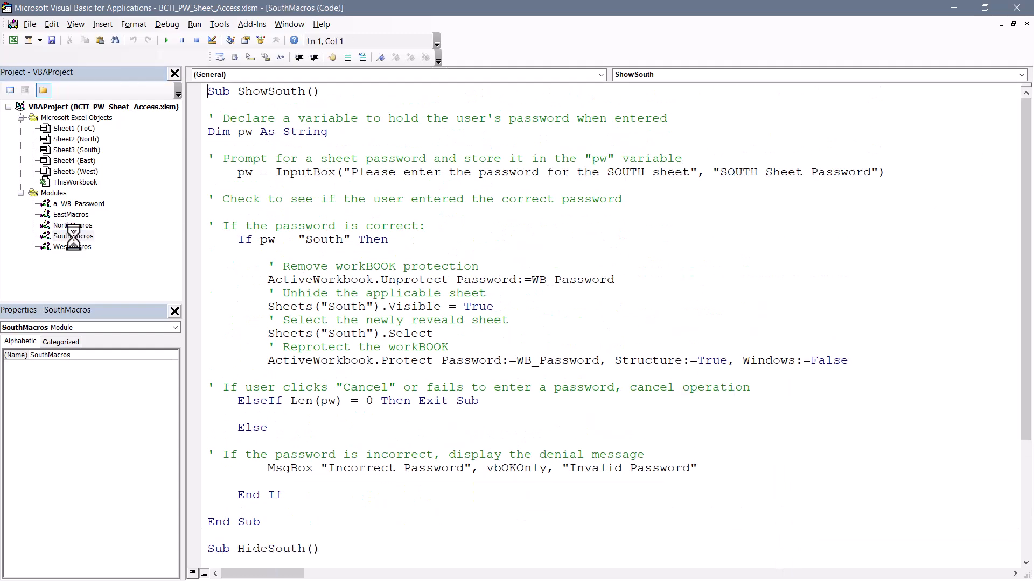
double_click(70, 246)
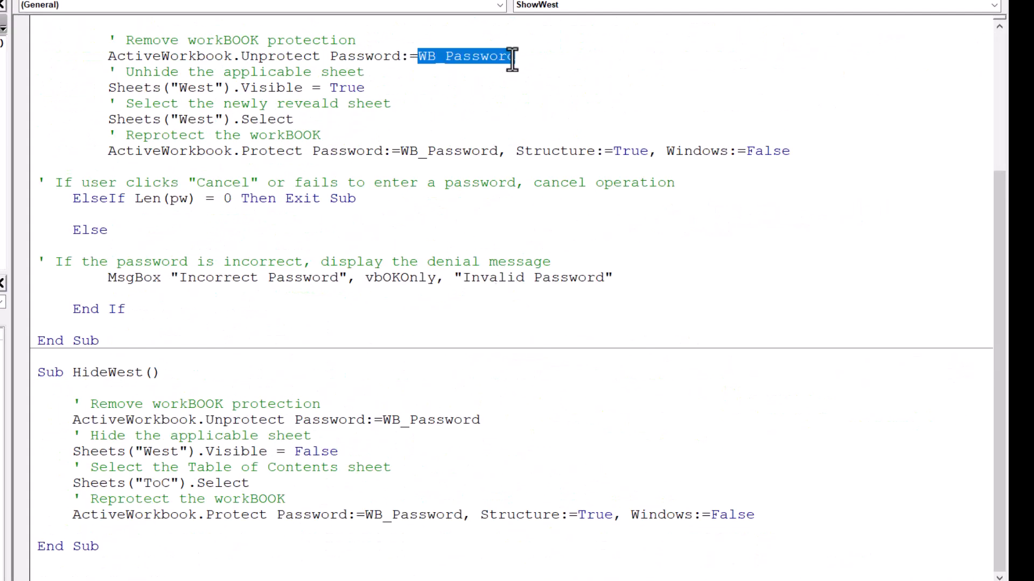
double_click(427, 419)
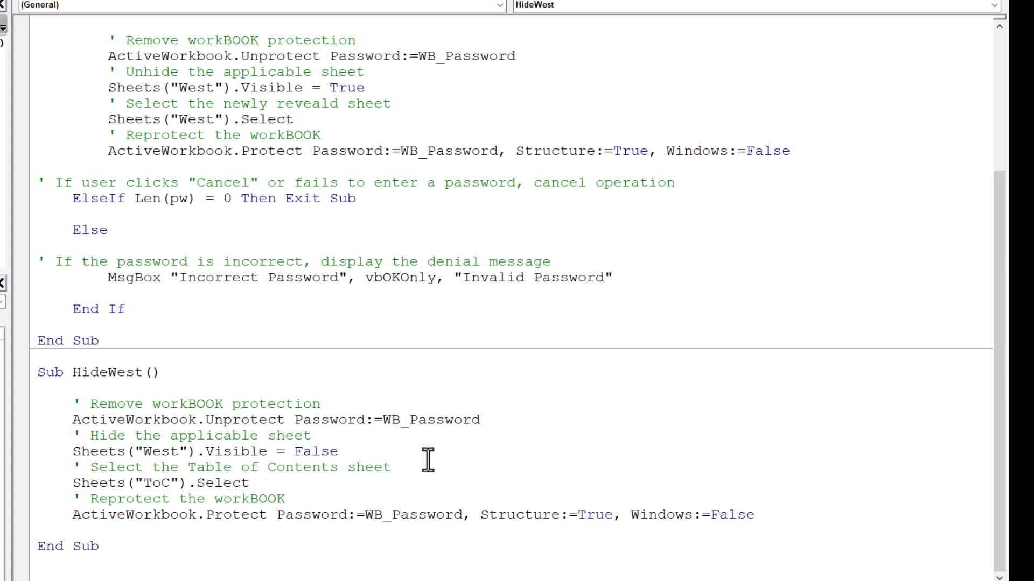
left_click(390, 467)
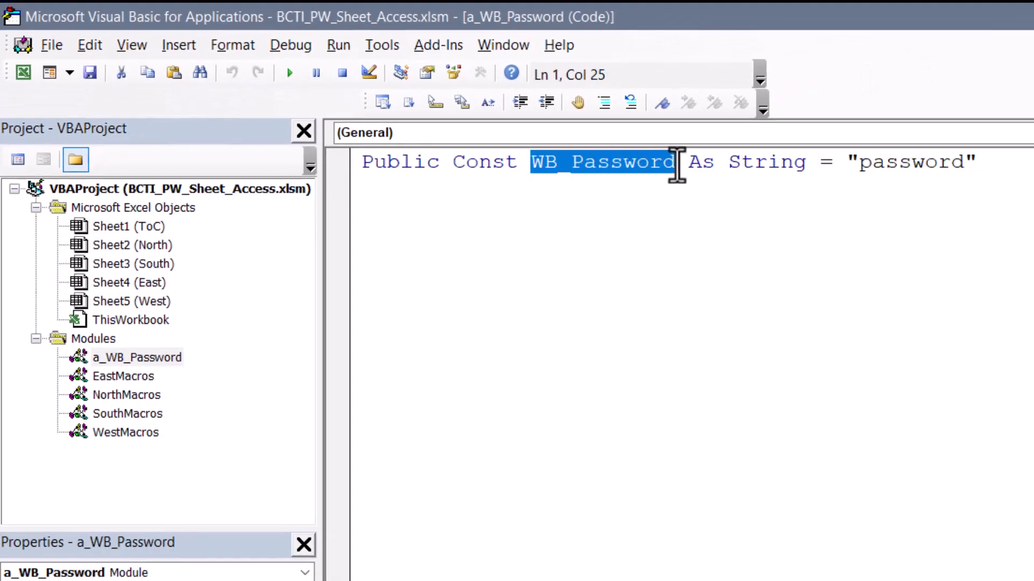
Highlight WB_Password, its String type and the "password" value in the Public Const line
double_click(764, 162)
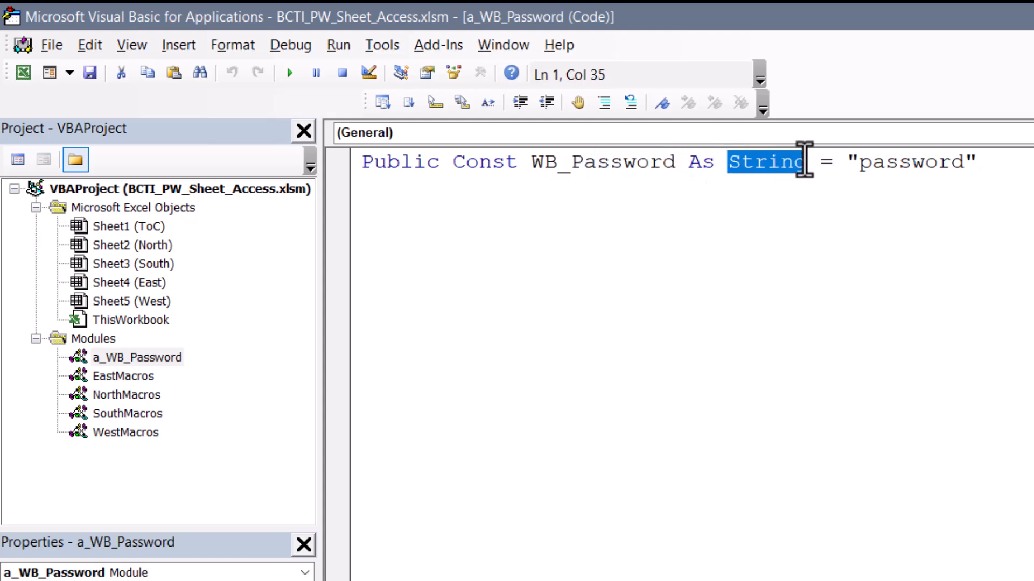
double_click(911, 161)
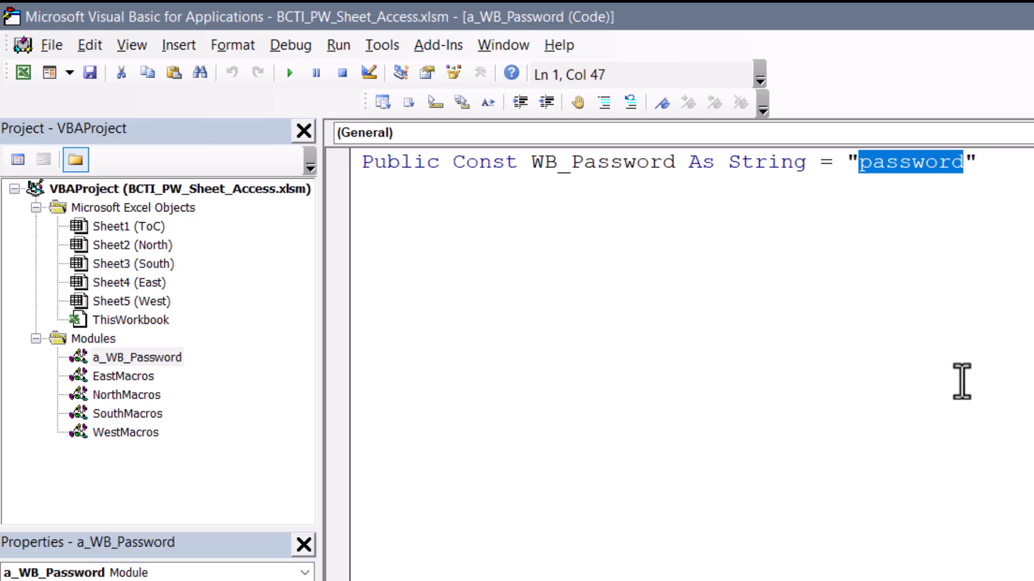
double_click(600, 162)
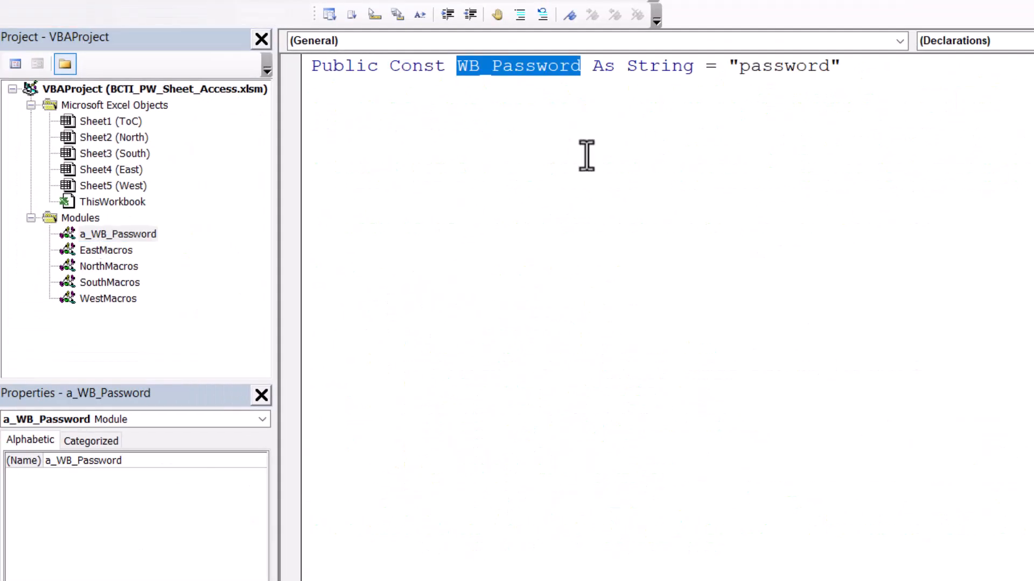
double_click(780, 66)
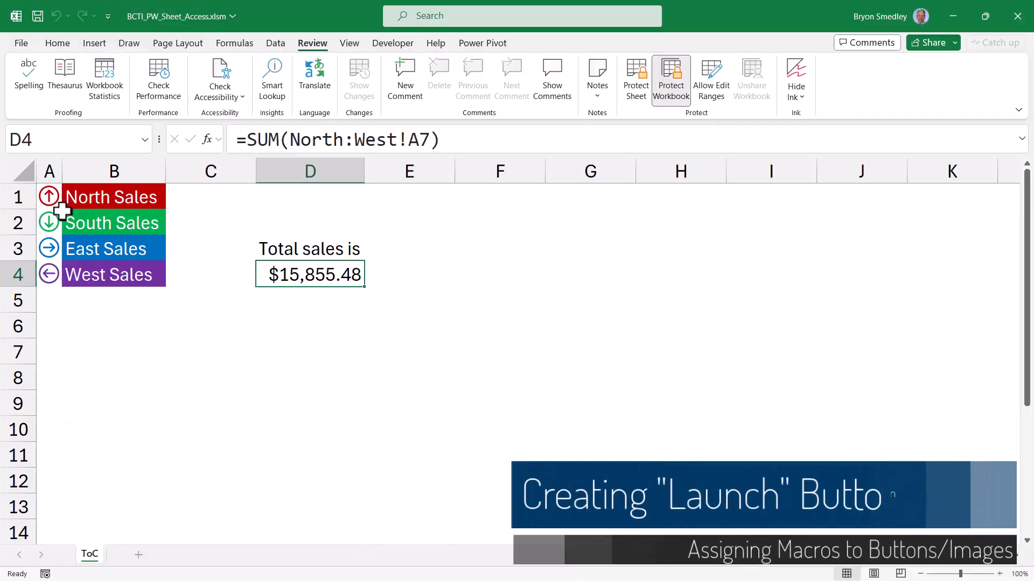
mouse_move(65, 315)
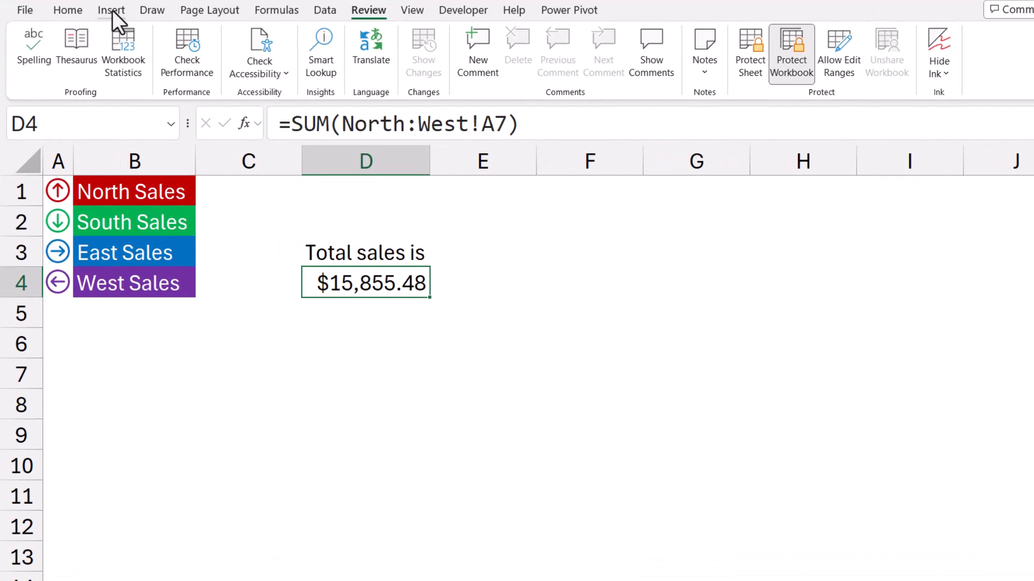
Check the test star's Assign Macro list, cancel it, and select the star for removal
left_click(111, 10)
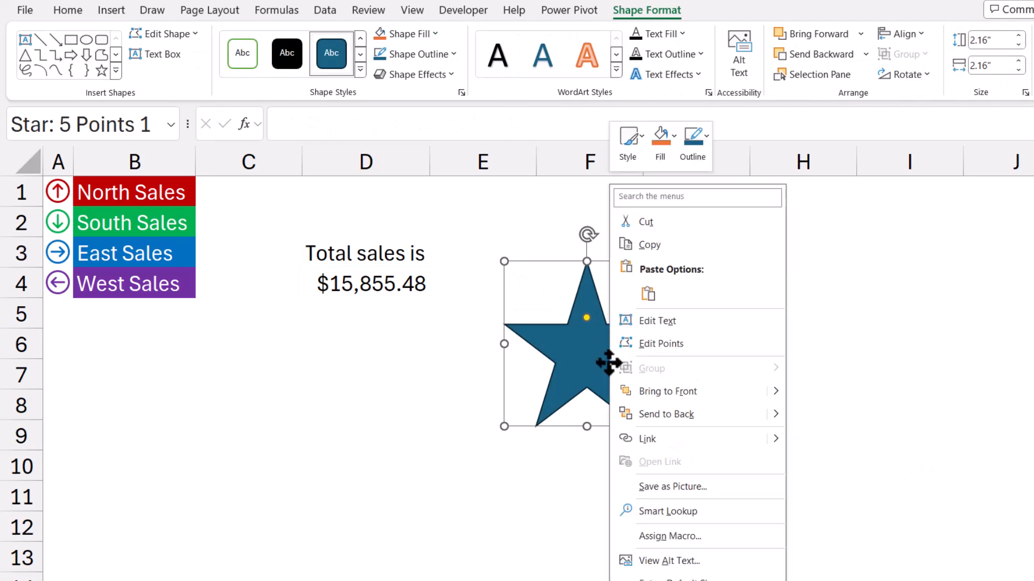
left_click(665, 537)
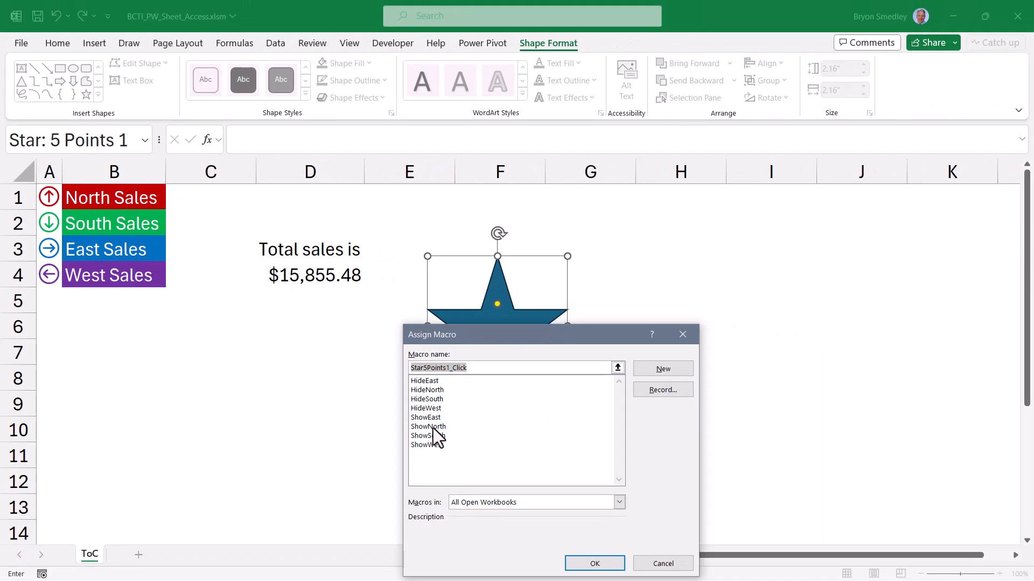
left_click(595, 563)
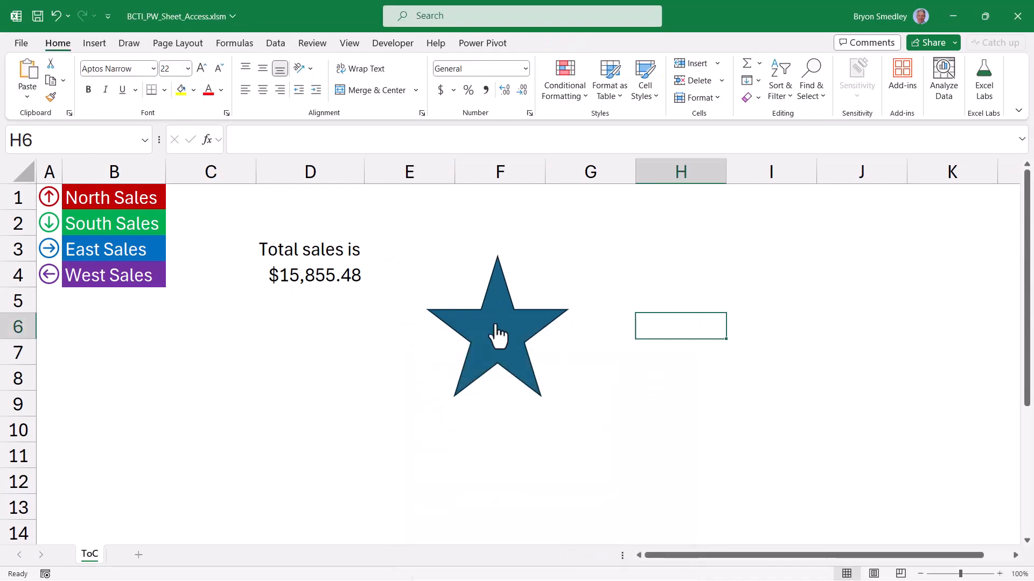
mouse_move(495, 318)
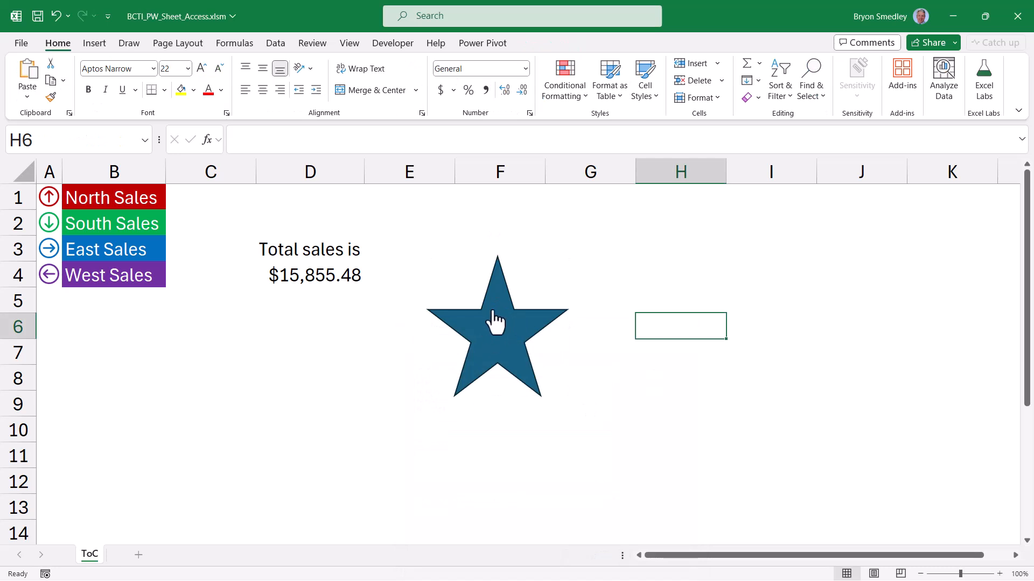
left_click(495, 322)
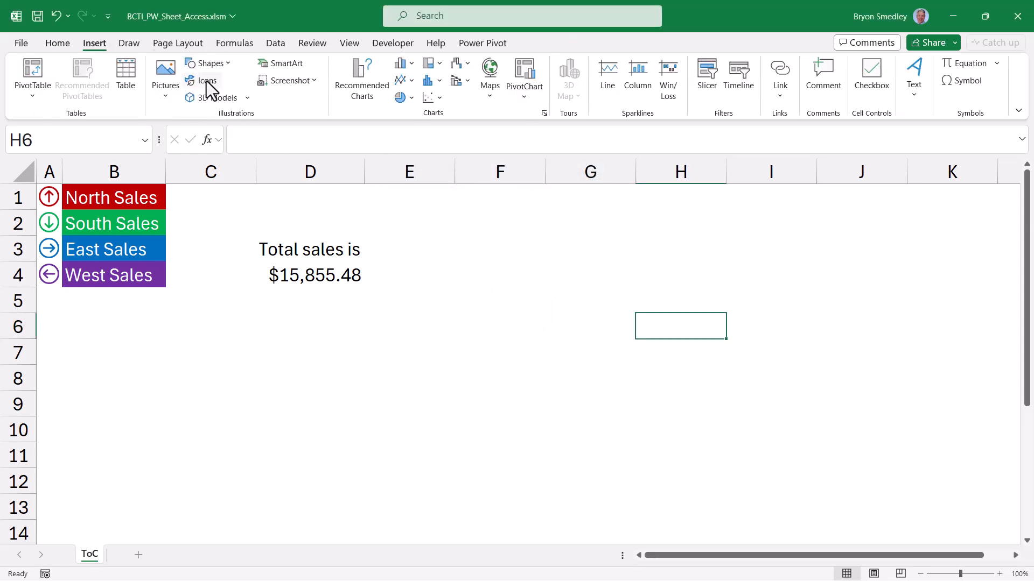
Insert the circled left-arrow icon found by searching 'arrow', then cancel its Assign Macro dialog
left_click(190, 81)
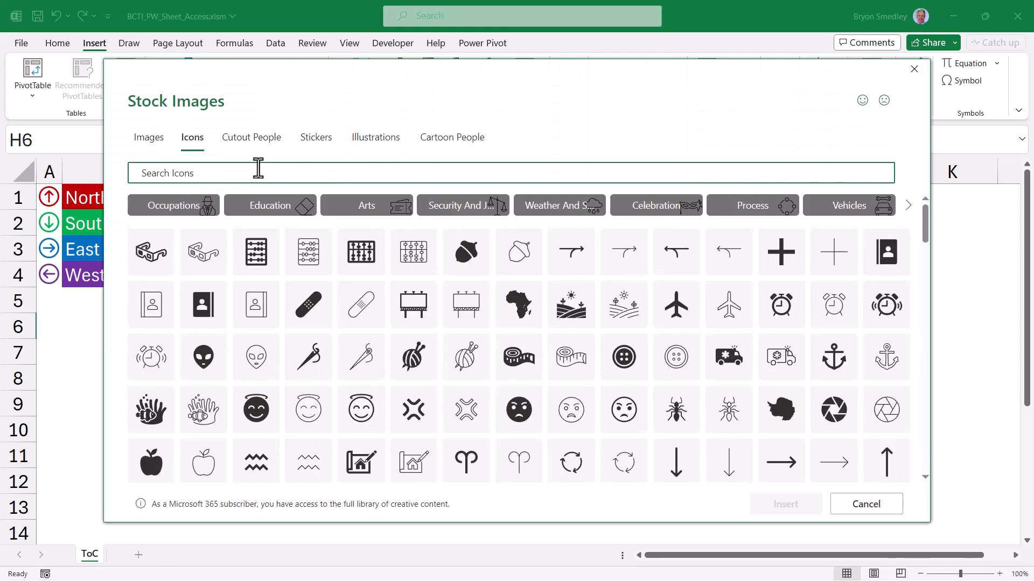
type("arrow")
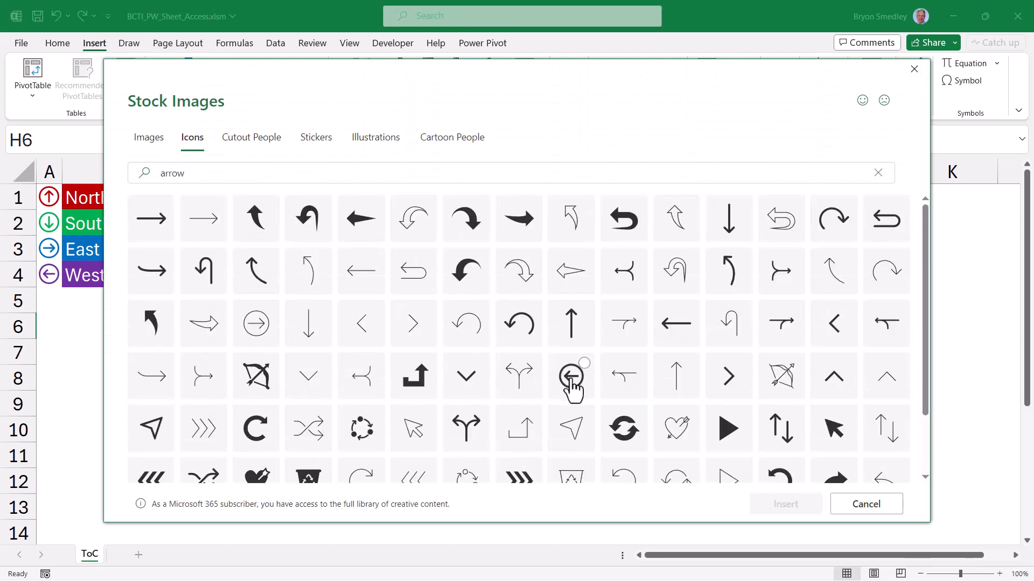
left_click(571, 376)
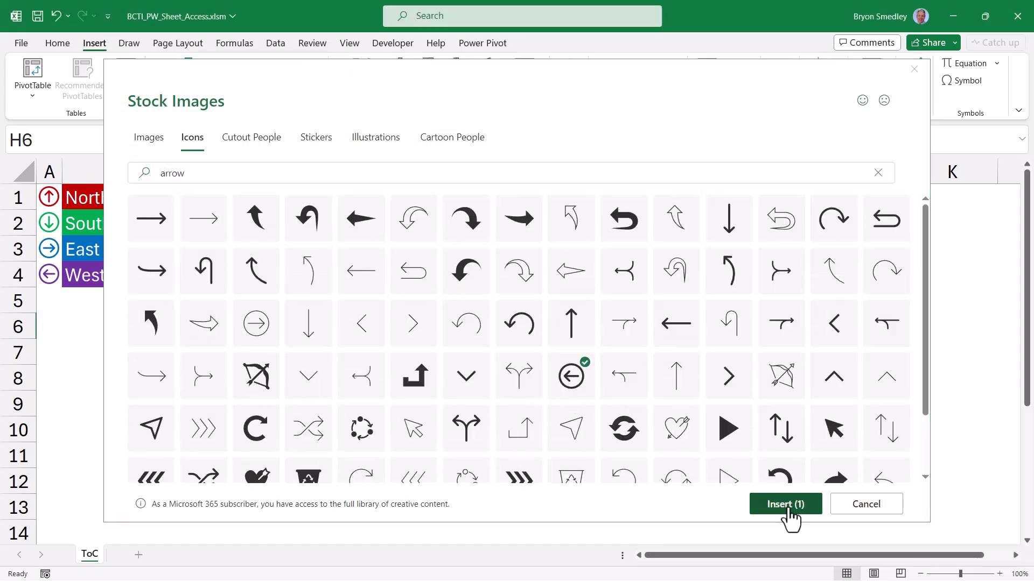
left_click(786, 503)
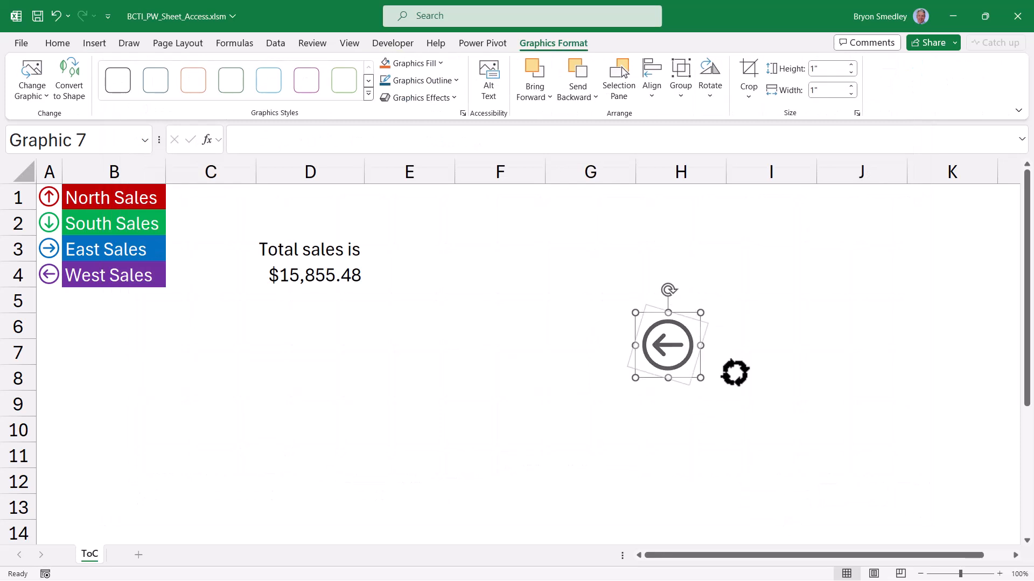
right_click(667, 344)
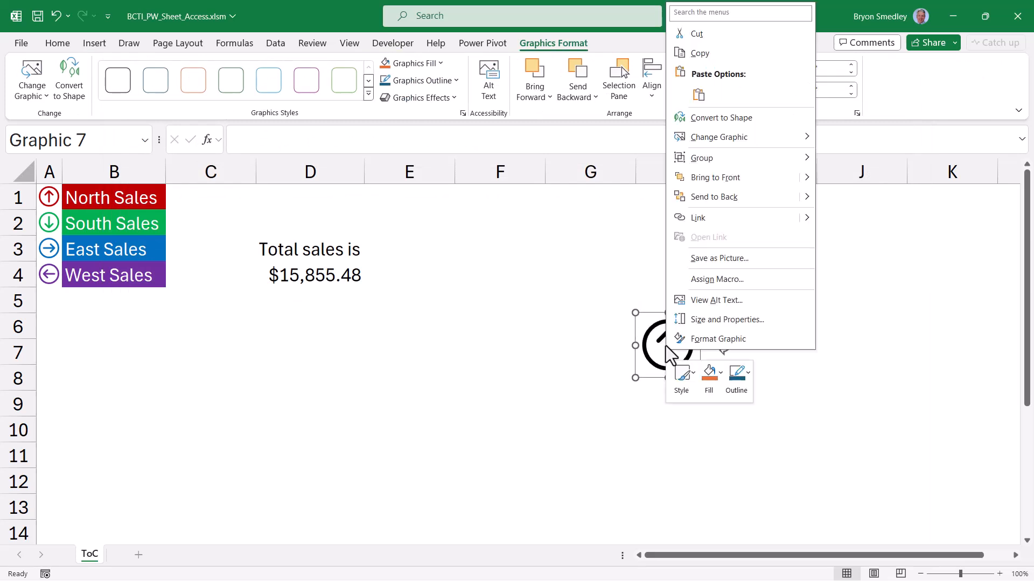
left_click(717, 279)
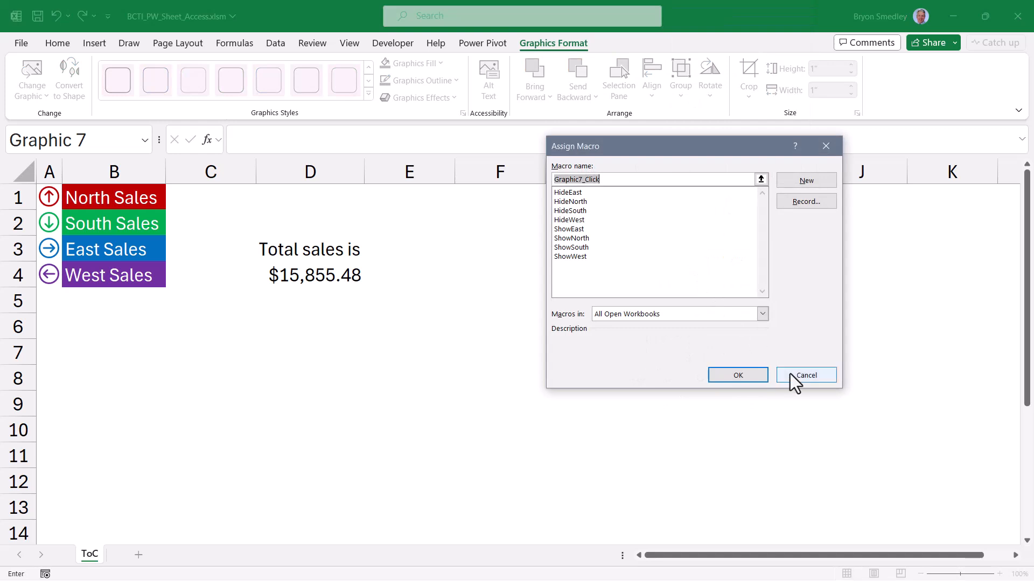
left_click(805, 374)
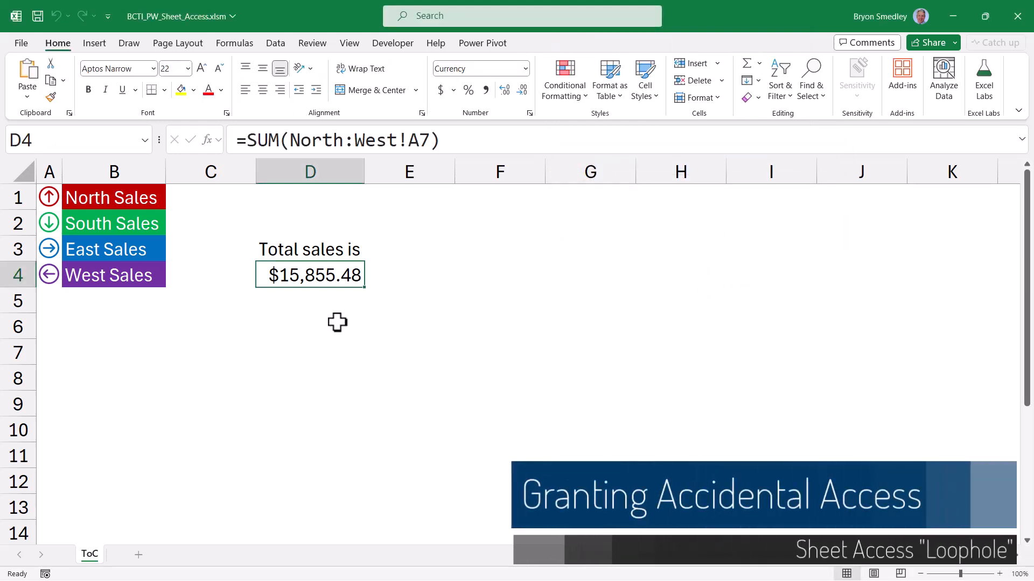
mouse_move(220, 323)
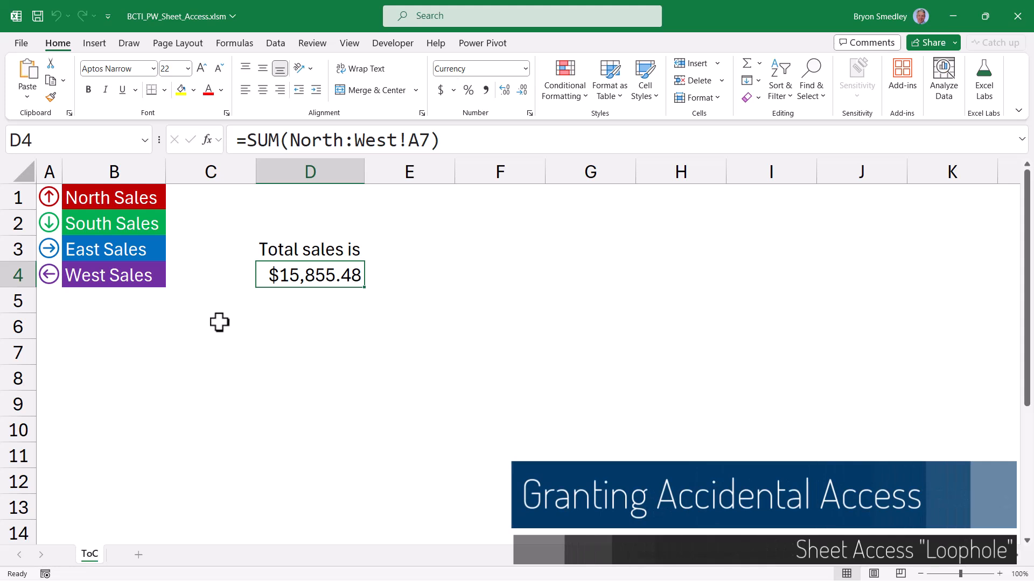
Request the East sheet via its arrow icon and cancel the EAST Sheet Password prompt
left_click(106, 249)
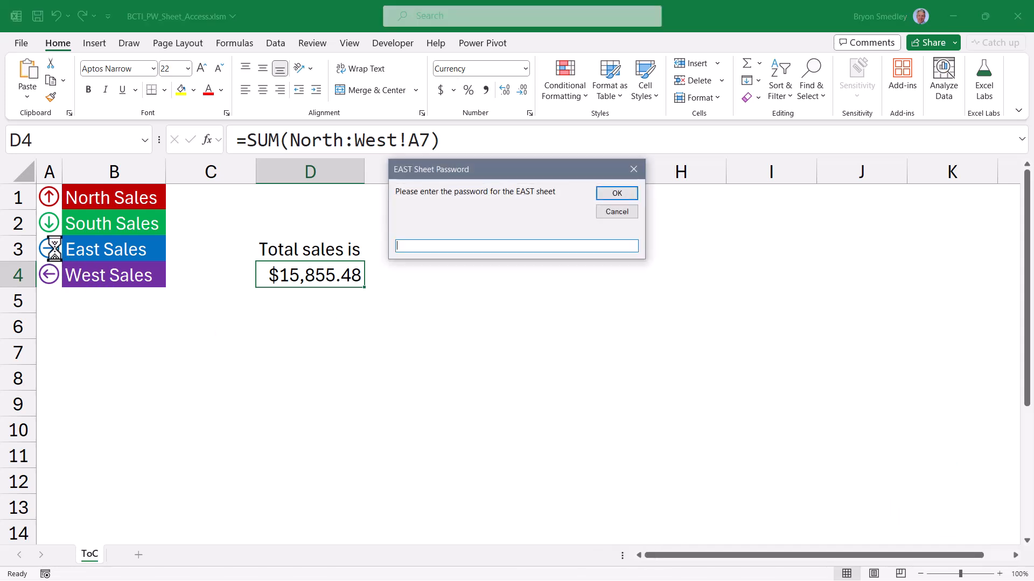
left_click(616, 192)
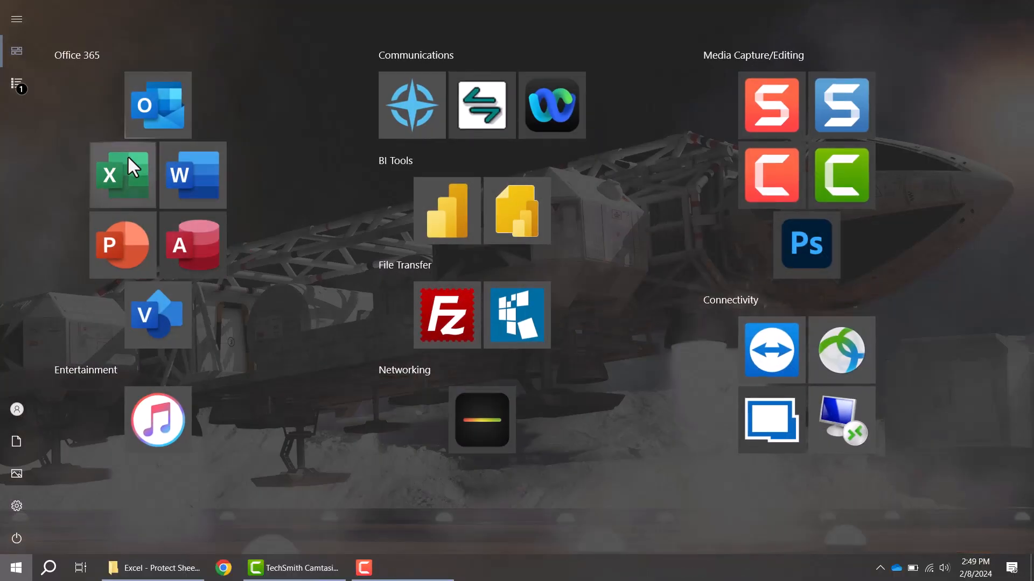
left_click(123, 175)
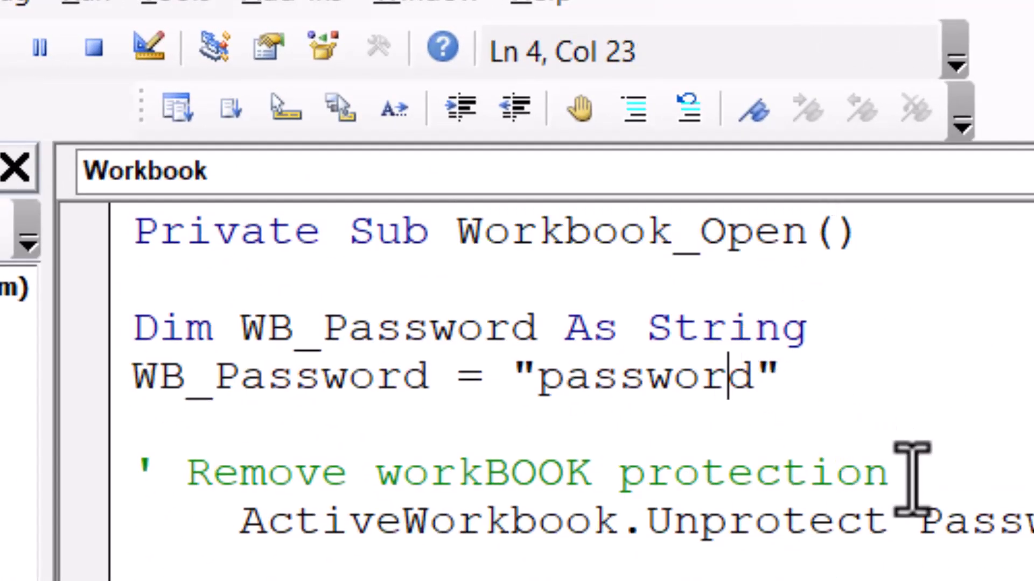
mouse_move(673, 407)
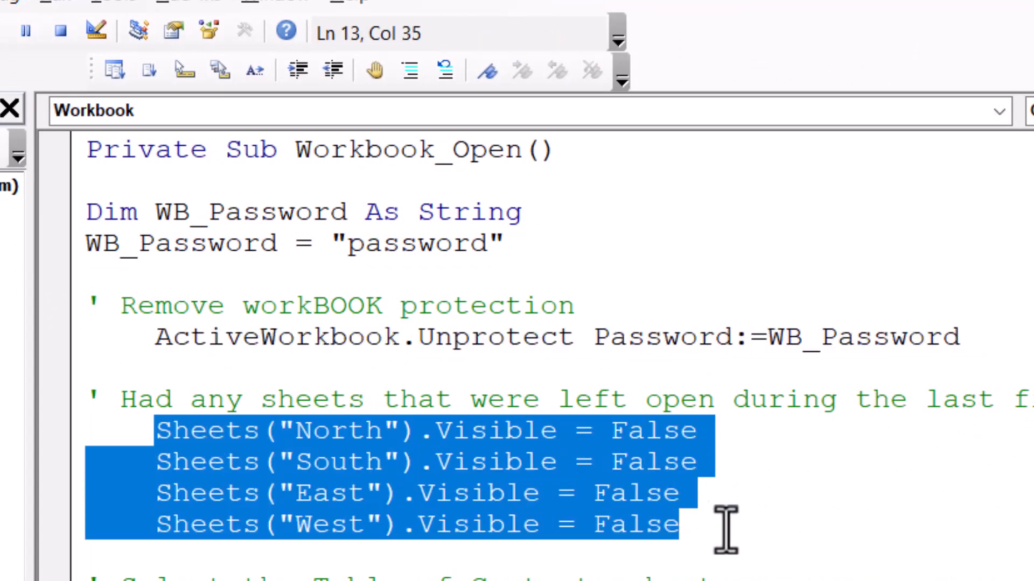
Review Workbook_Open, marking the four Visible = False lines hiding North, South, East and West
left_click(682, 525)
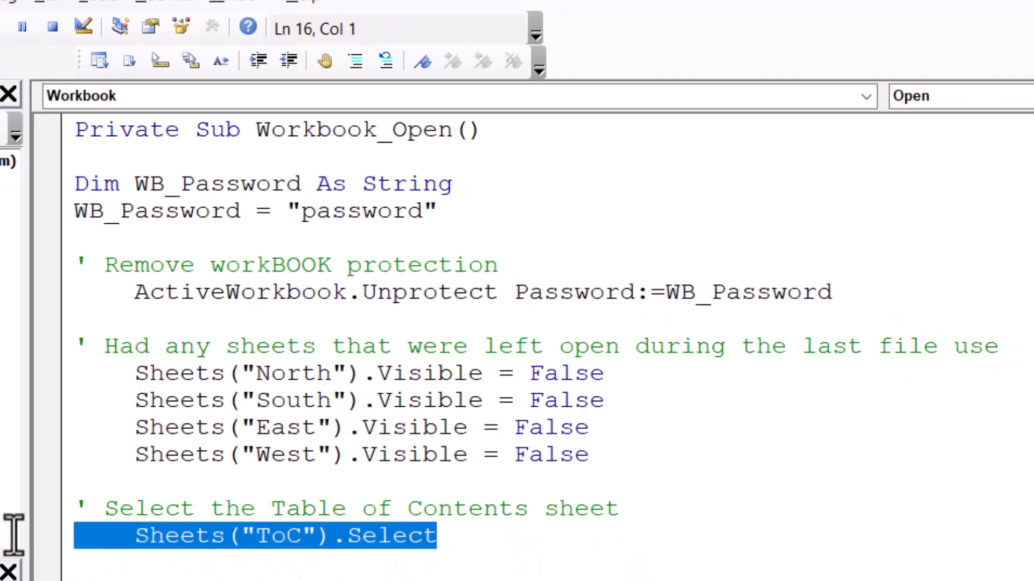
left_click(434, 536)
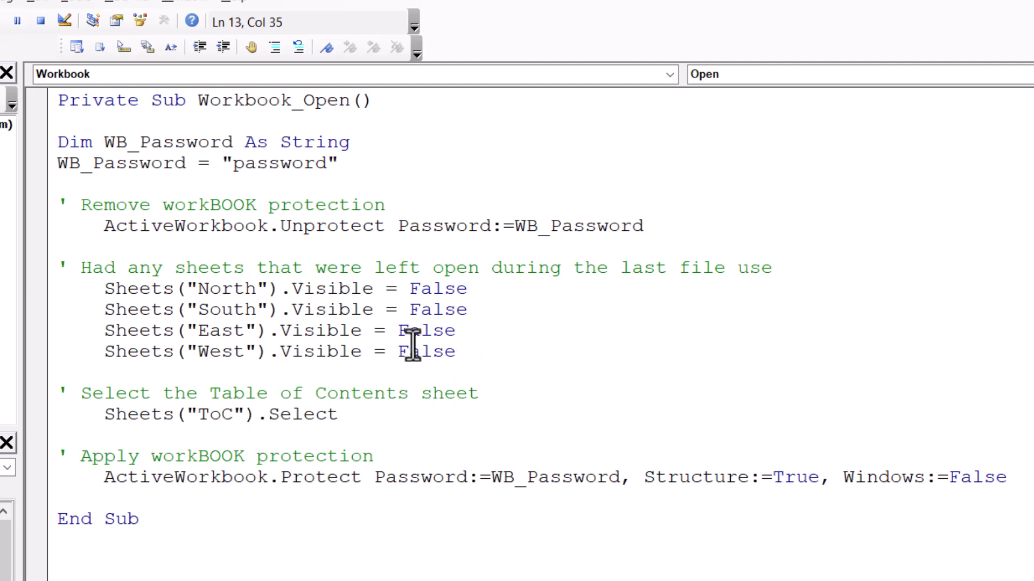
left_click_drag(103, 288, 454, 351)
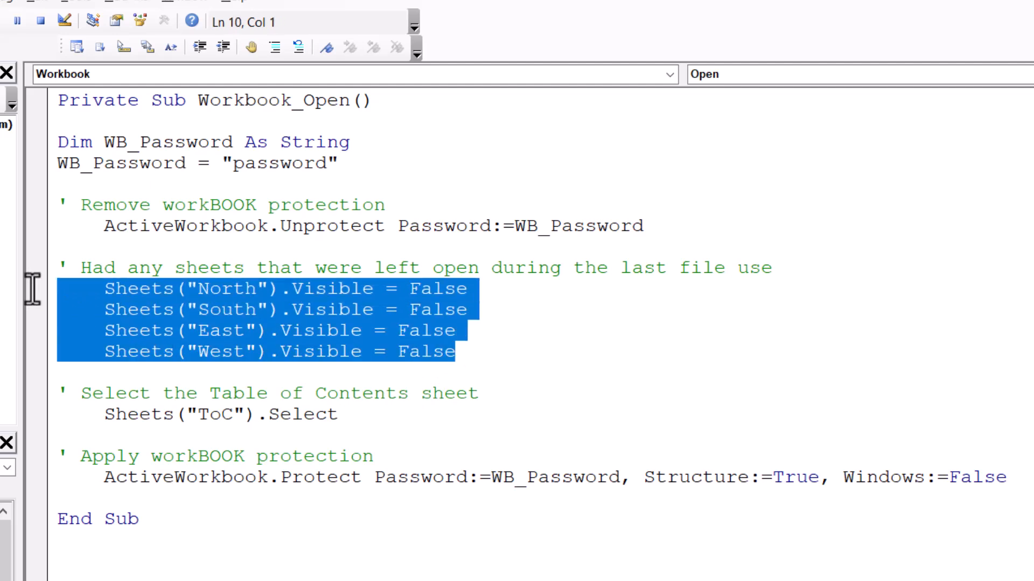
left_click(467, 310)
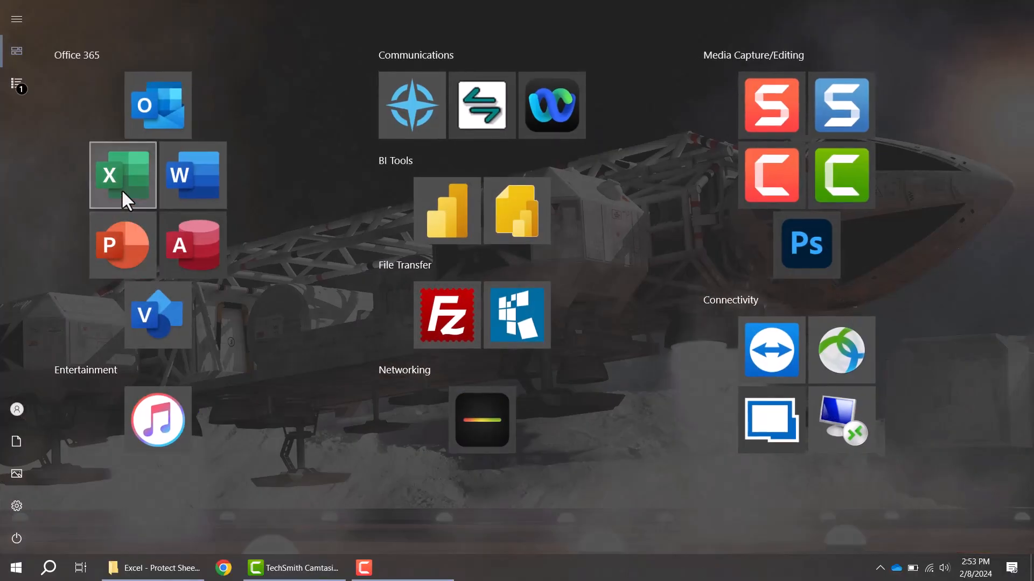
Launch Excel and reopen the .xlsm workbook so only the ToC sheet shows
left_click(123, 175)
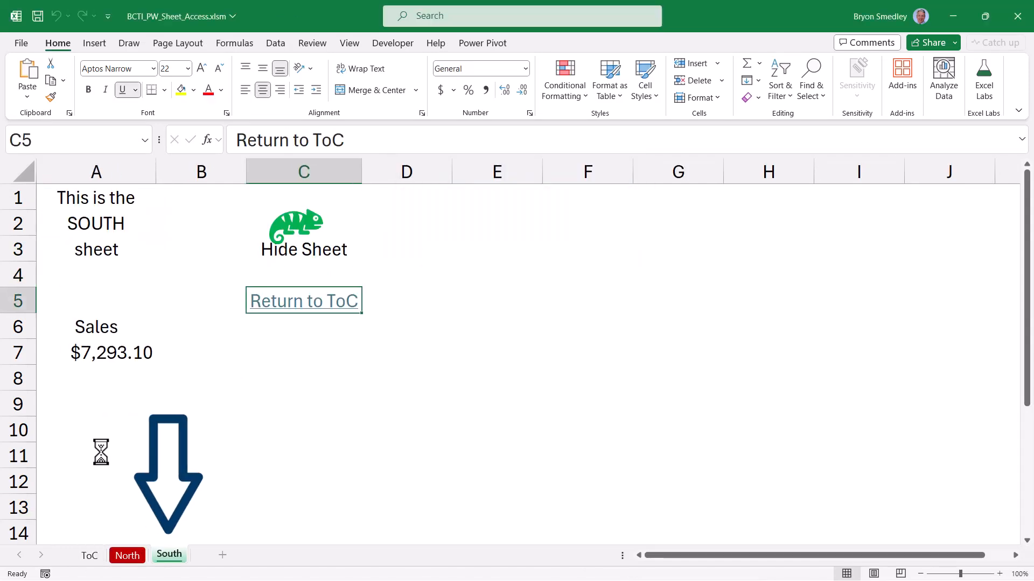
left_click(90, 555)
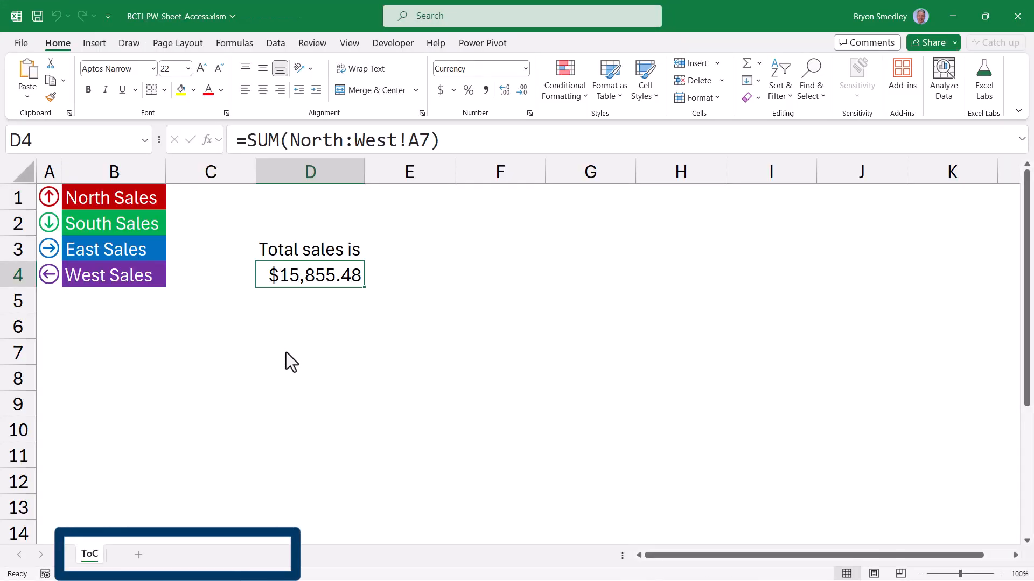
mouse_move(303, 260)
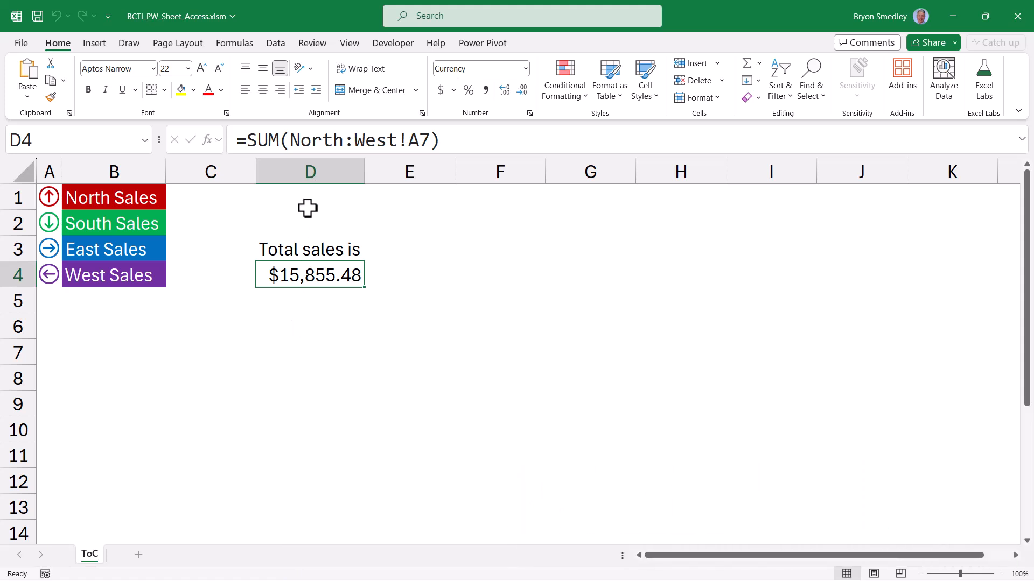
View the ToC sheet's code and show the EastMacros module's ShowEast procedure
right_click(89, 554)
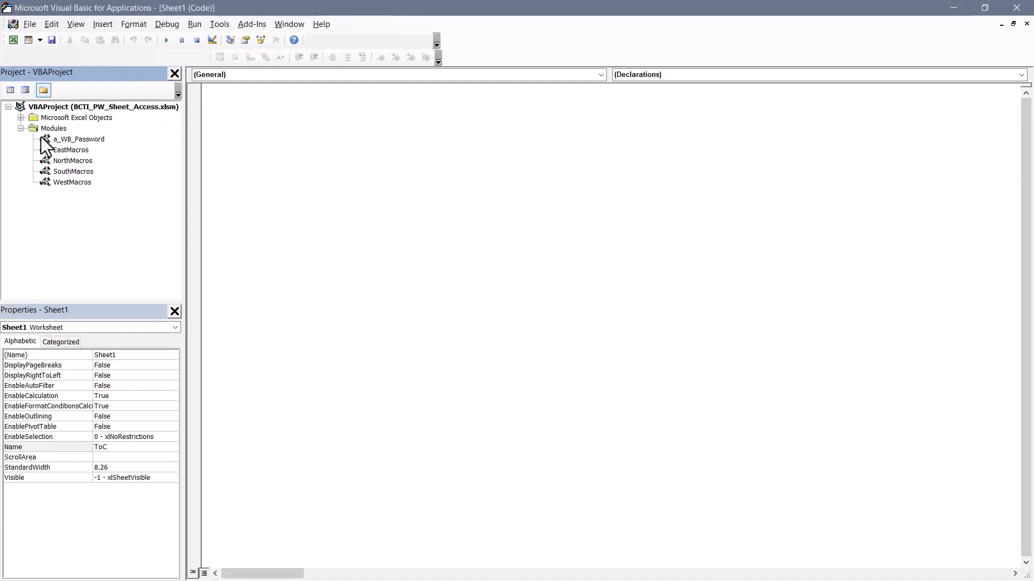
double_click(70, 150)
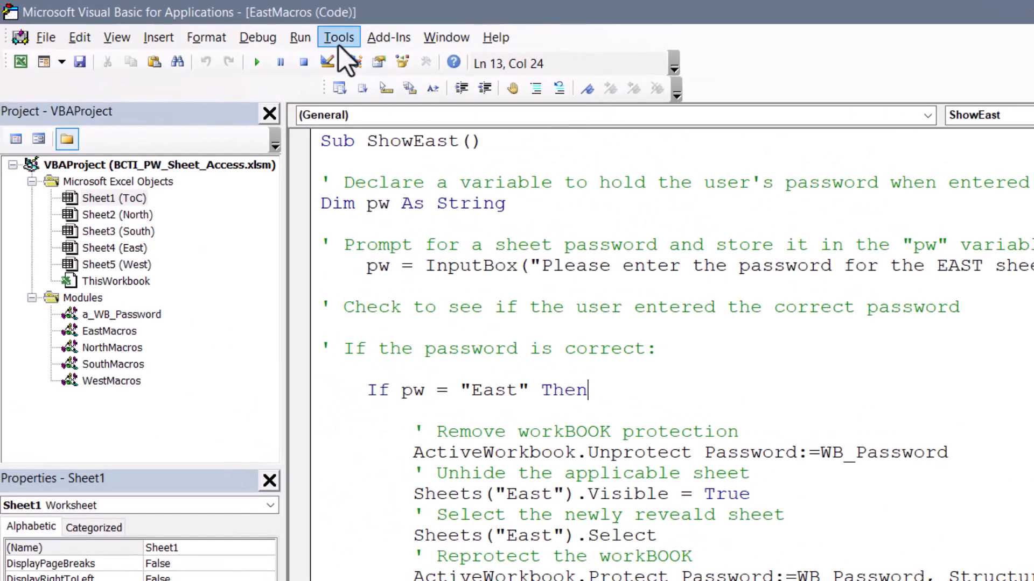
In VBAProject Properties Protection, lock the project for viewing with a confirmed password
left_click(338, 36)
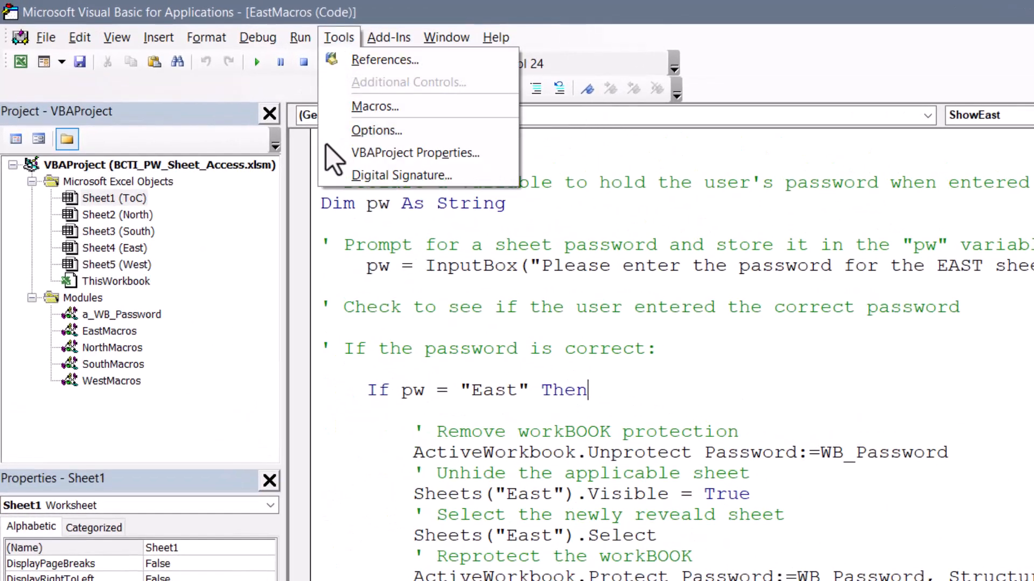
left_click(415, 152)
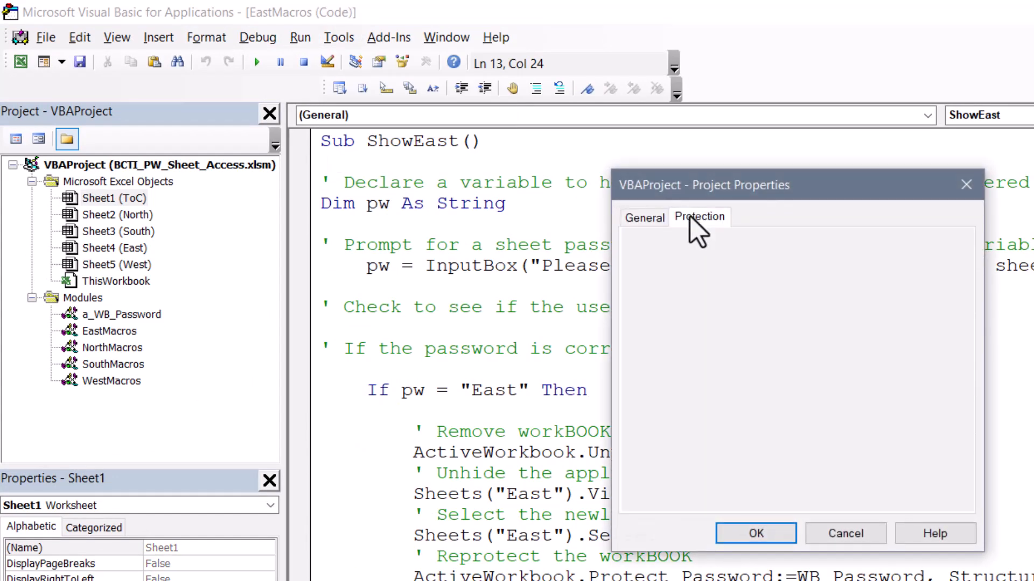
left_click(700, 218)
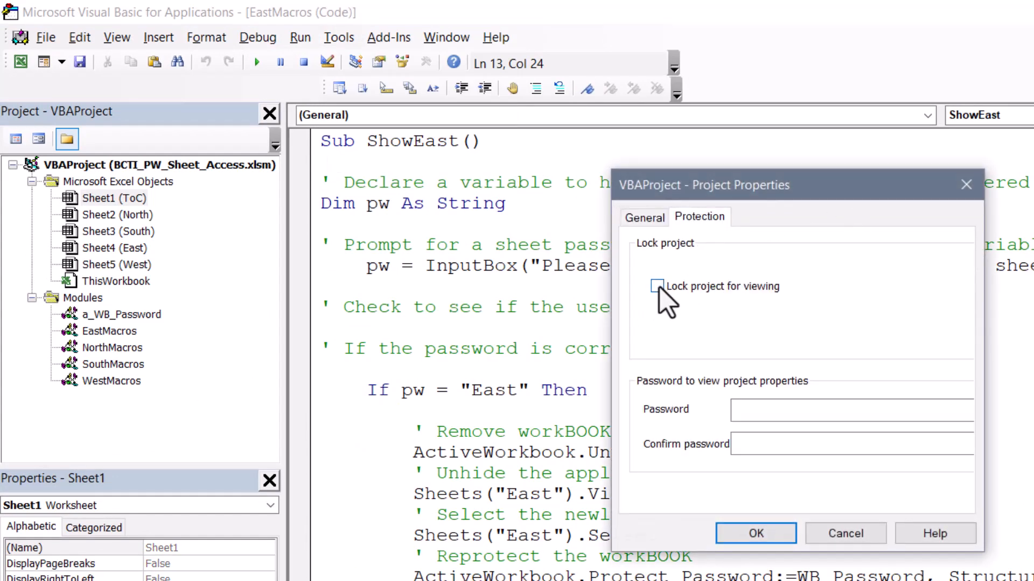
left_click(657, 286)
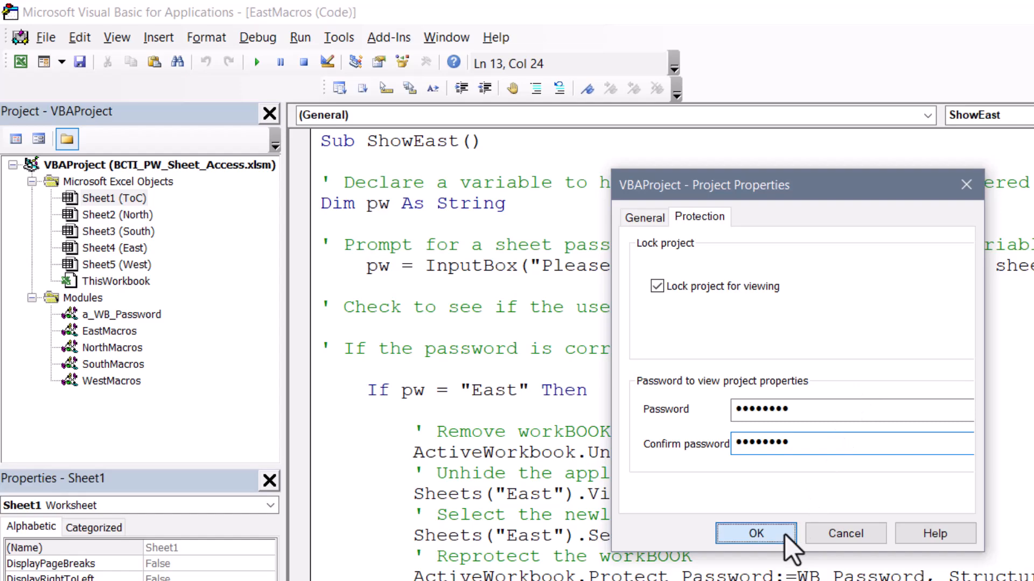
left_click(755, 533)
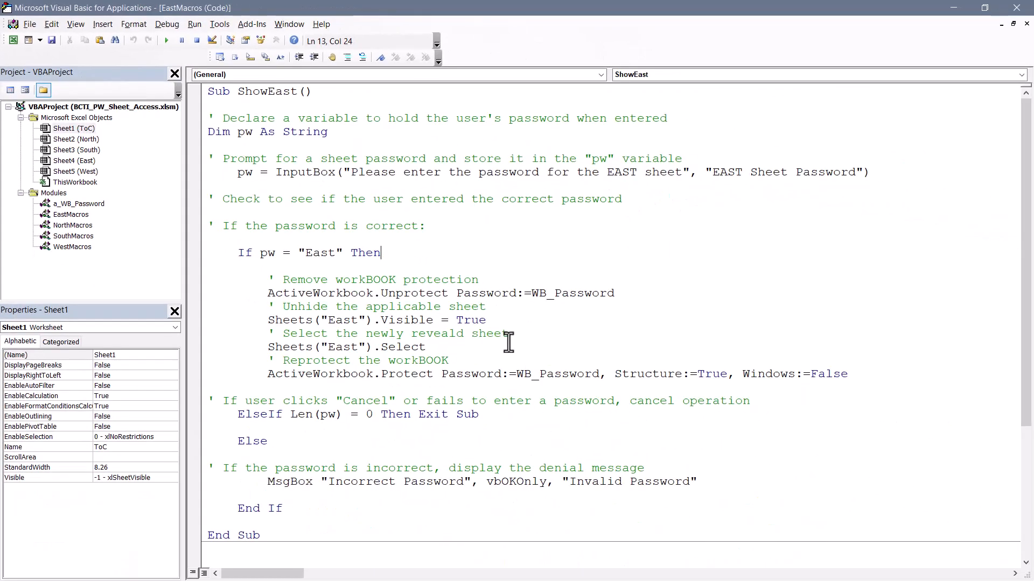
mouse_move(665, 241)
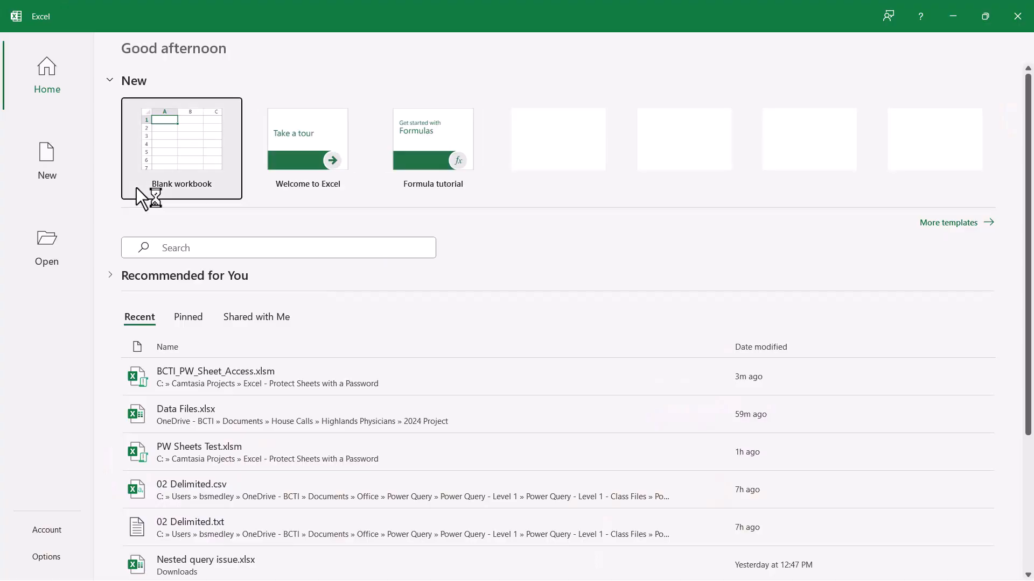
Reopen BCTI_PW_Sheet_Access.xlsm from Recent and confirm Protect Workbook is active
left_click(215, 371)
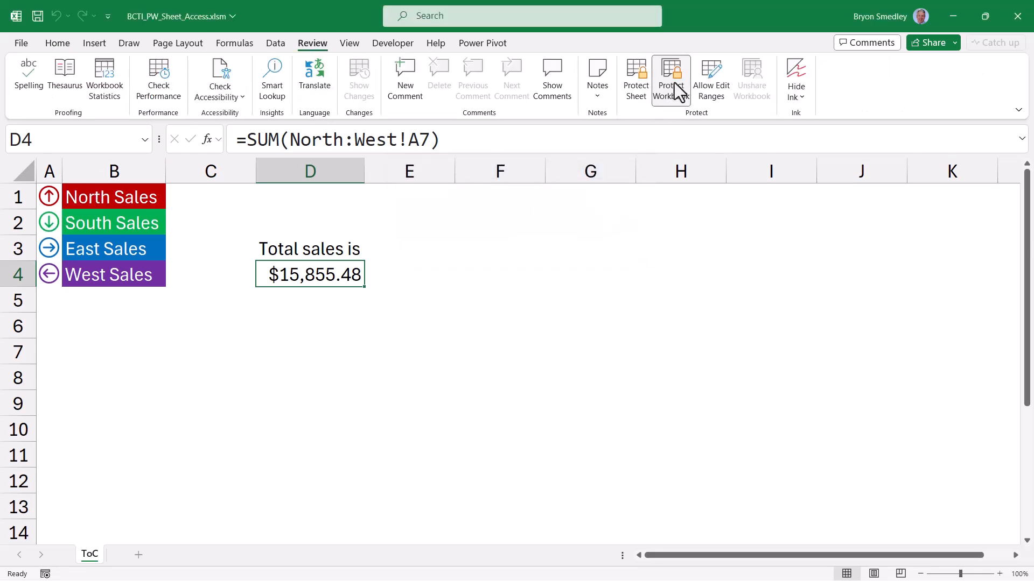
left_click(671, 75)
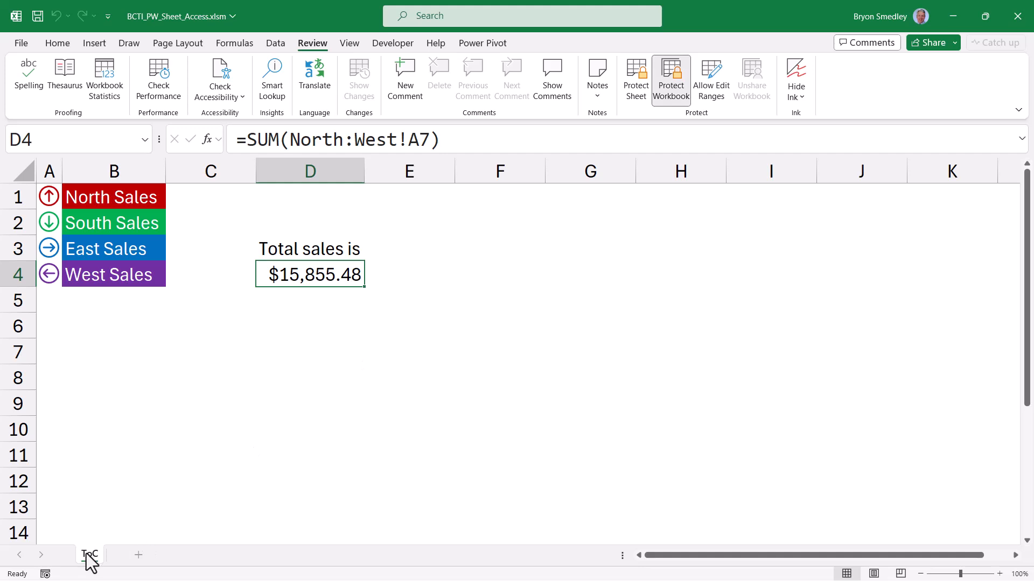
Attempt View Code on the ToC tab and submit a password at the VBAProject Password prompt
right_click(89, 554)
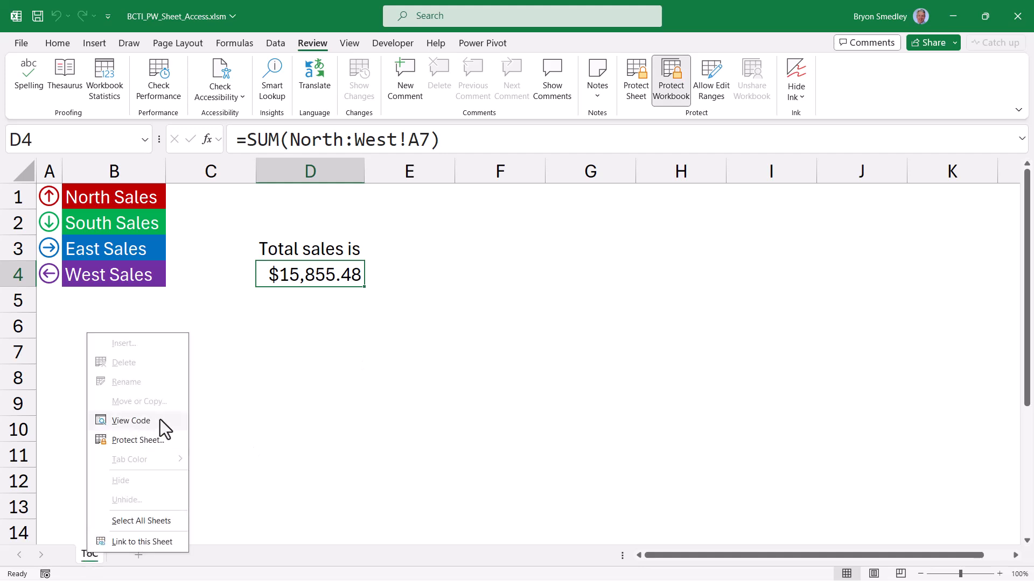
left_click(130, 420)
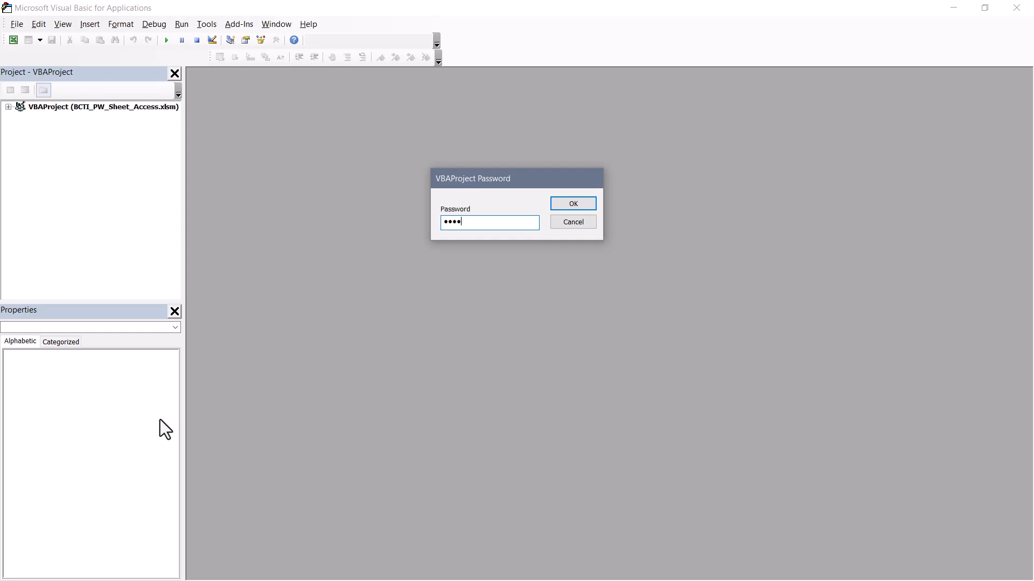
left_click(573, 204)
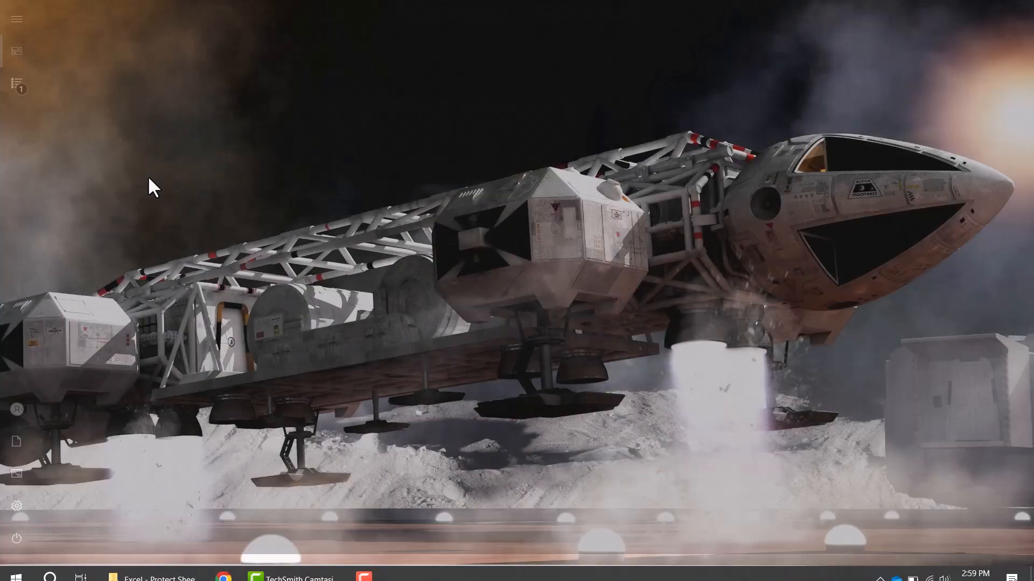
Enter the correct project password to unlock the project and reveal the ShowEast code
left_click(149, 579)
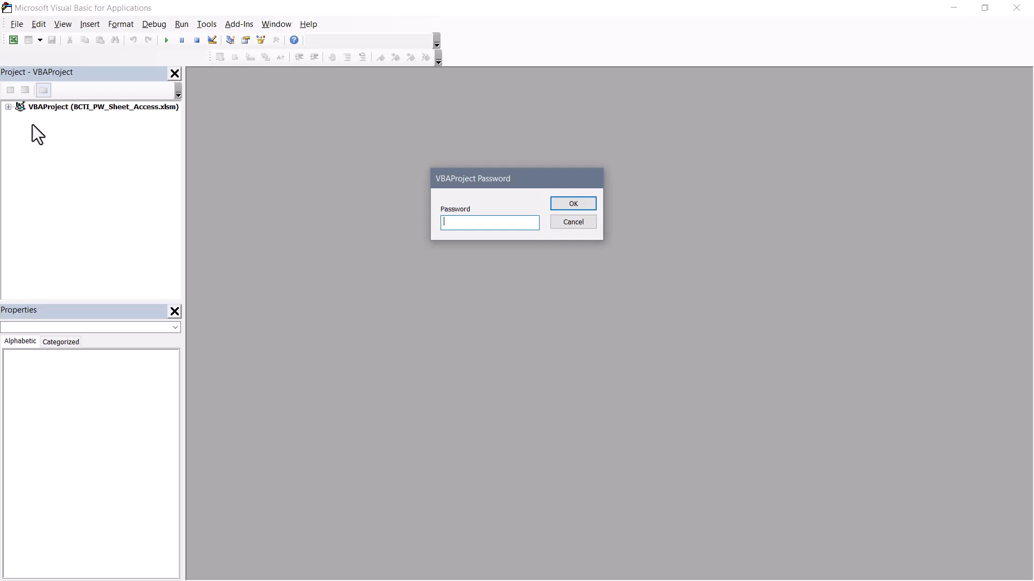
type("••")
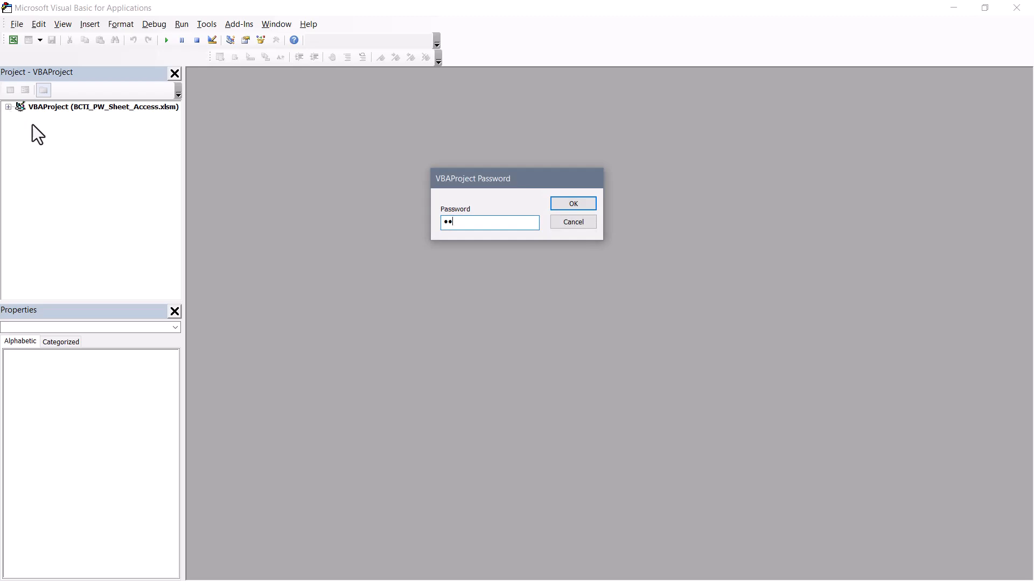
left_click(573, 203)
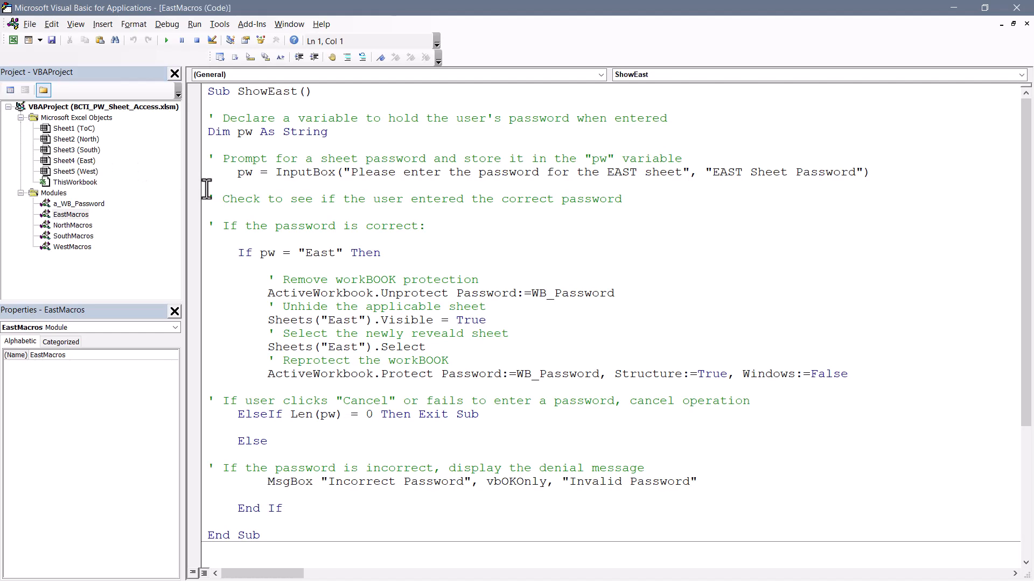